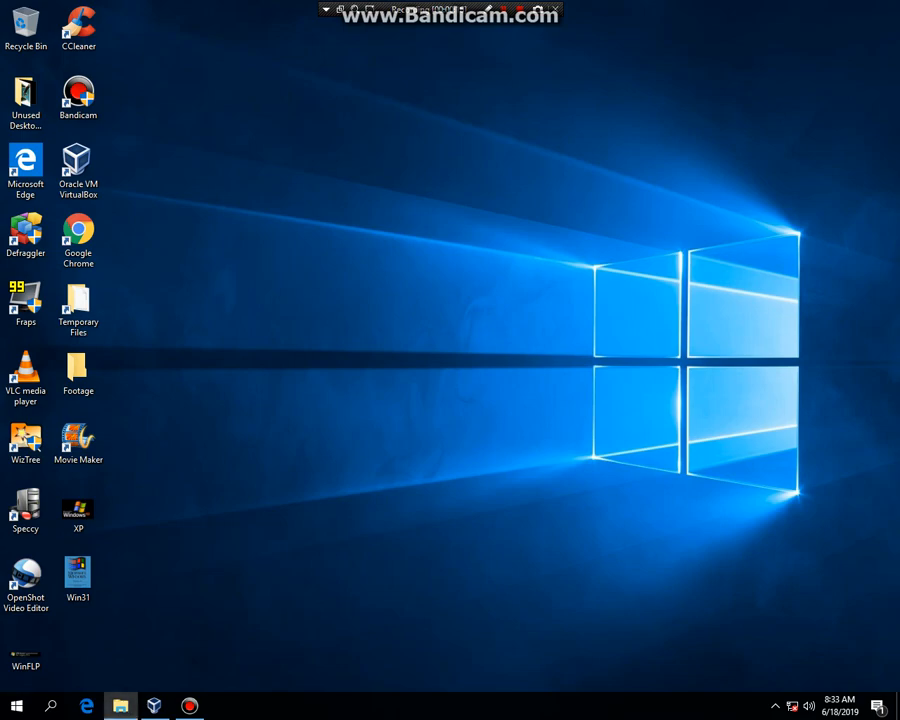
Browse the Windows 9x > Windows 95 ISO folders, then land on the Lexar (G:) drive root
click(120, 706)
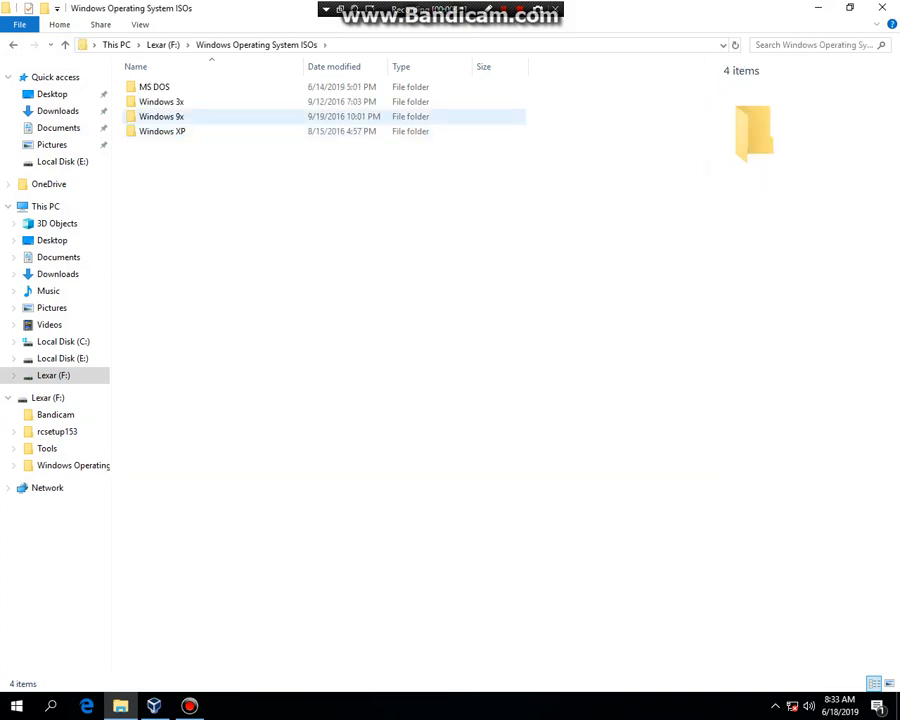
double_click(160, 116)
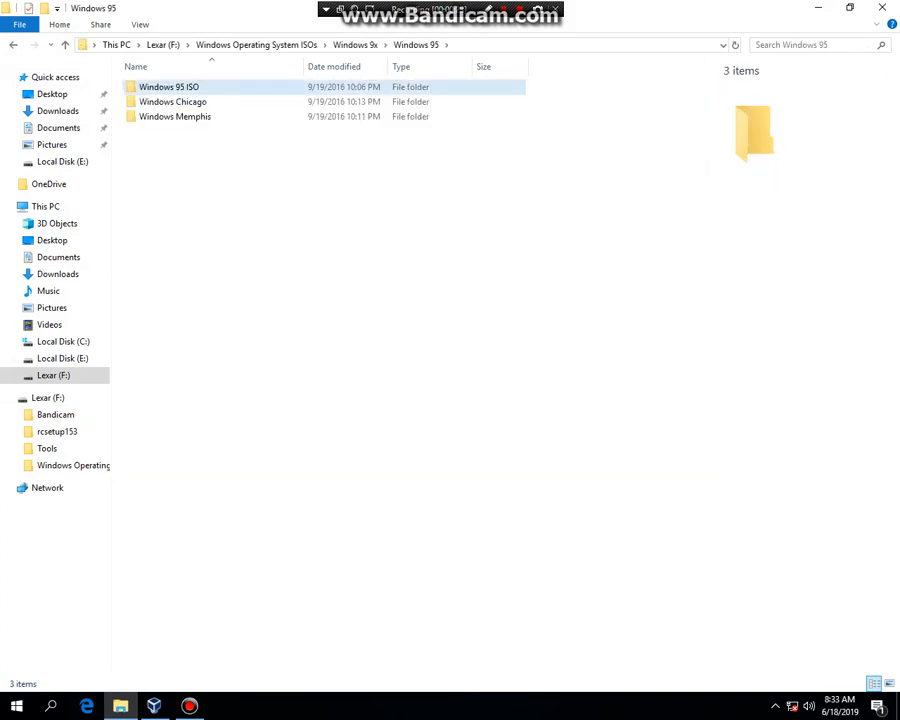
click(168, 88)
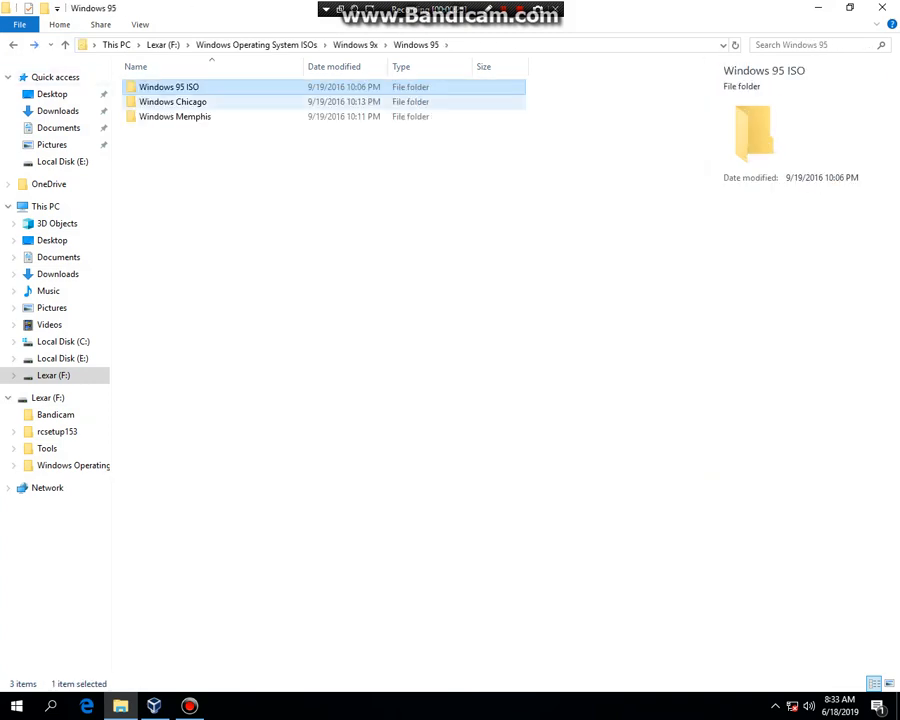
click(172, 100)
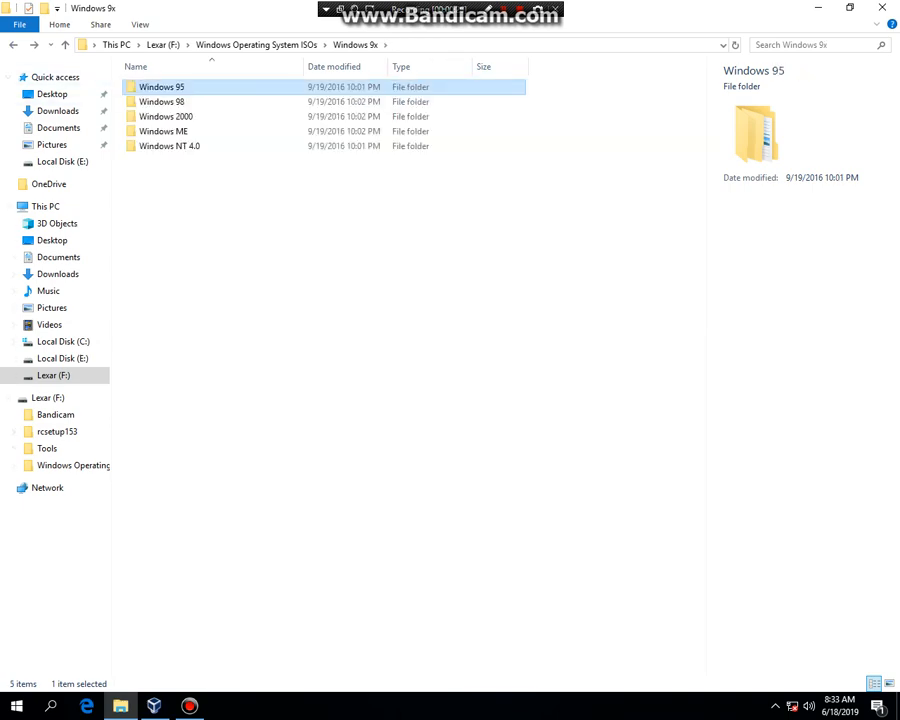
right_click(52, 376)
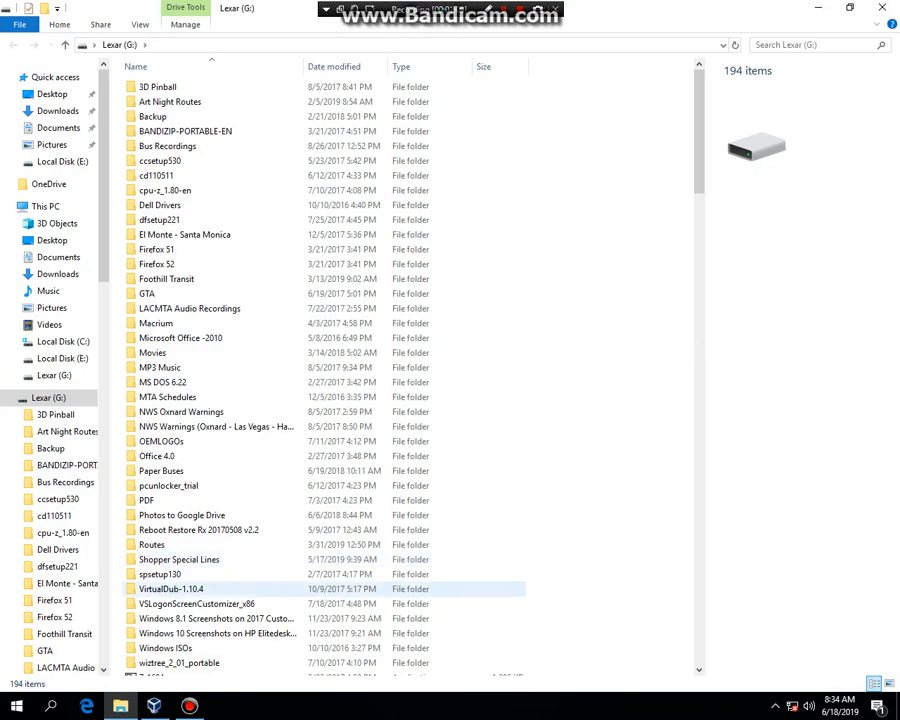
View the Windows 95 VHD files under Windows ISOs on G:, then close File Explorer
scroll(down, 3)
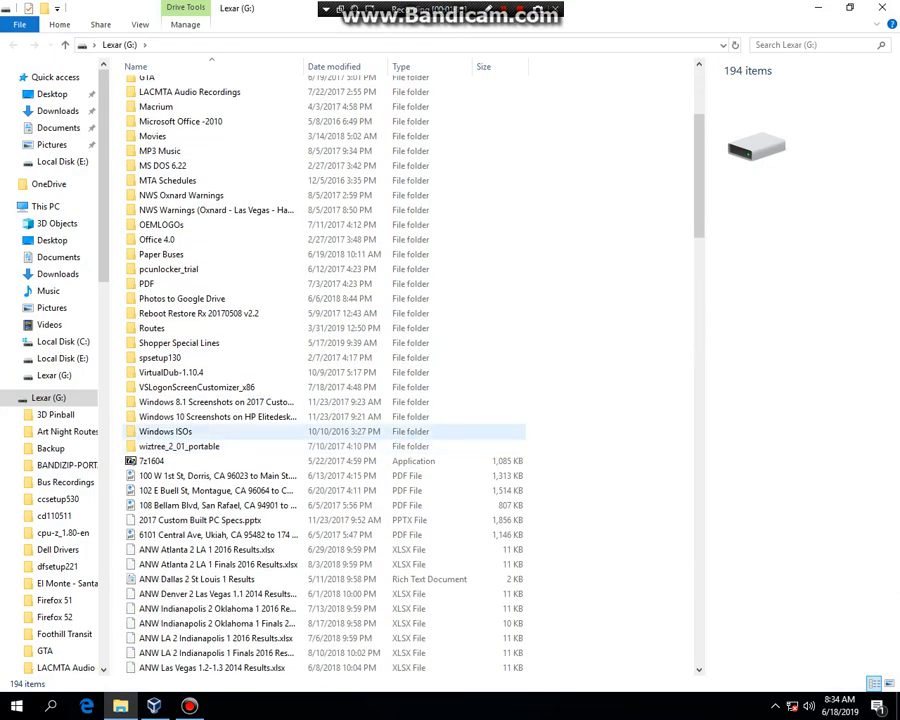
double_click(166, 432)
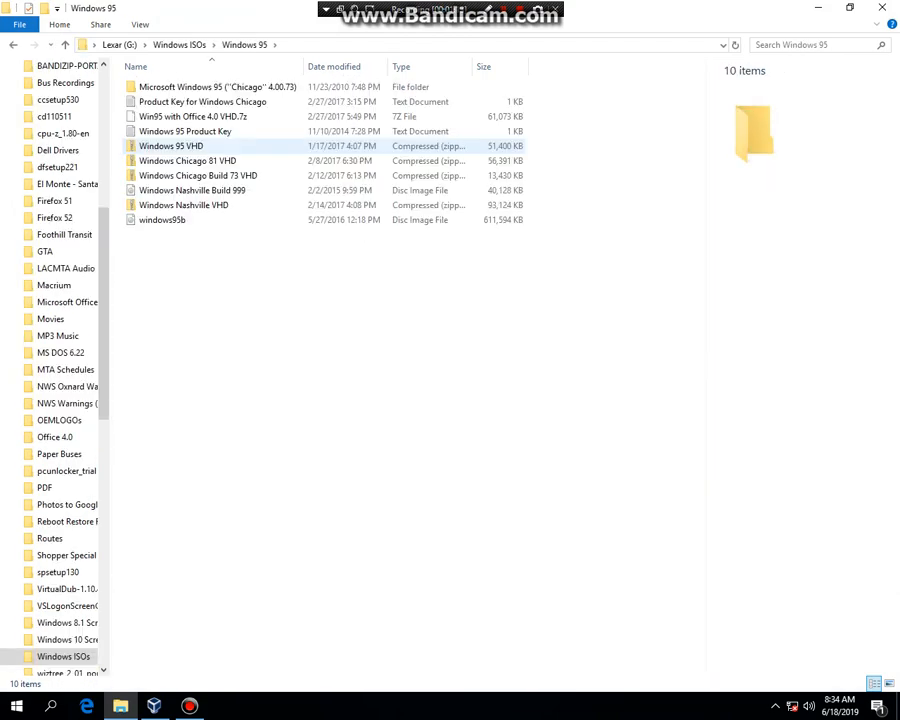
click(162, 218)
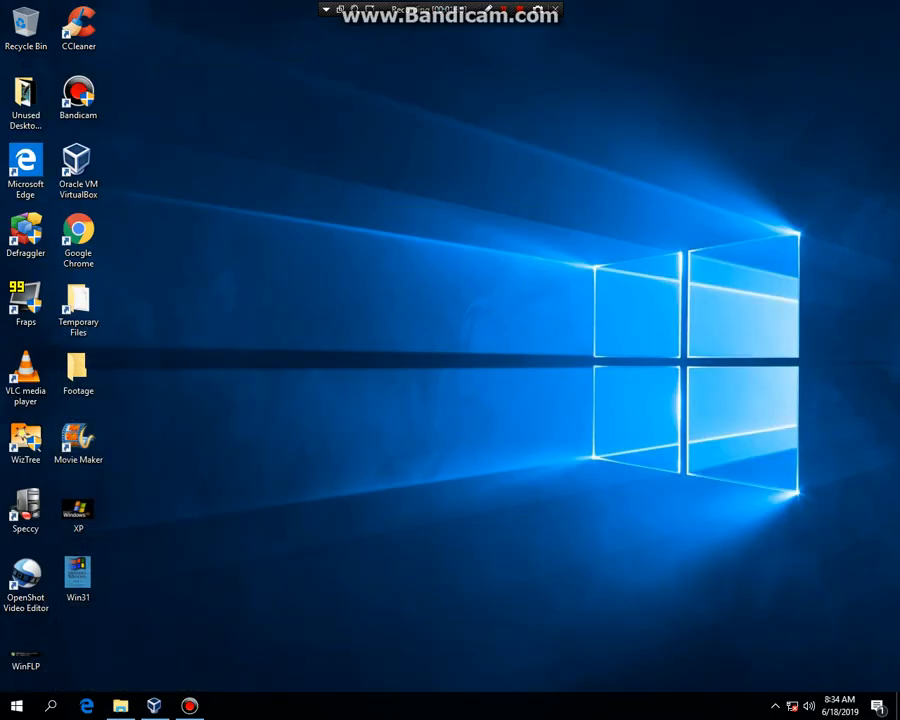
Create a new VM named 'Windows 95' with 64 MB memory
click(152, 706)
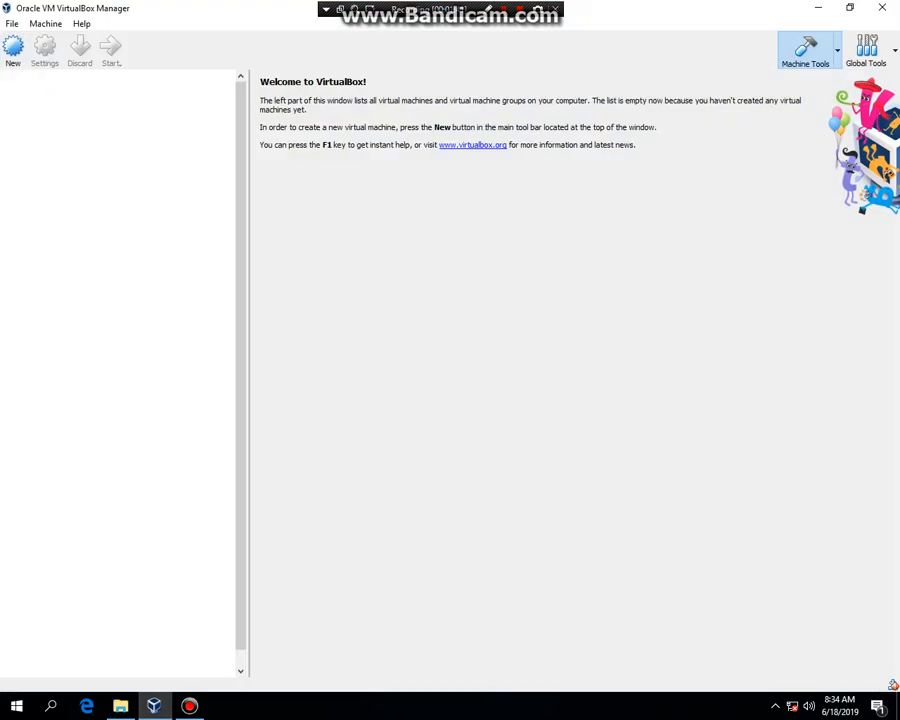
click(12, 48)
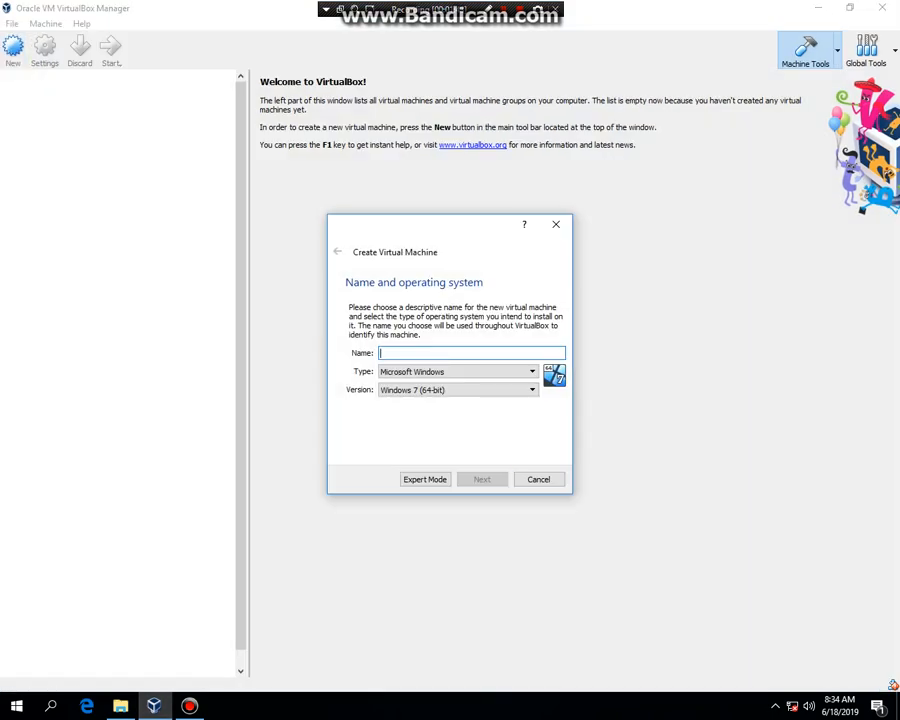
text(Windows)
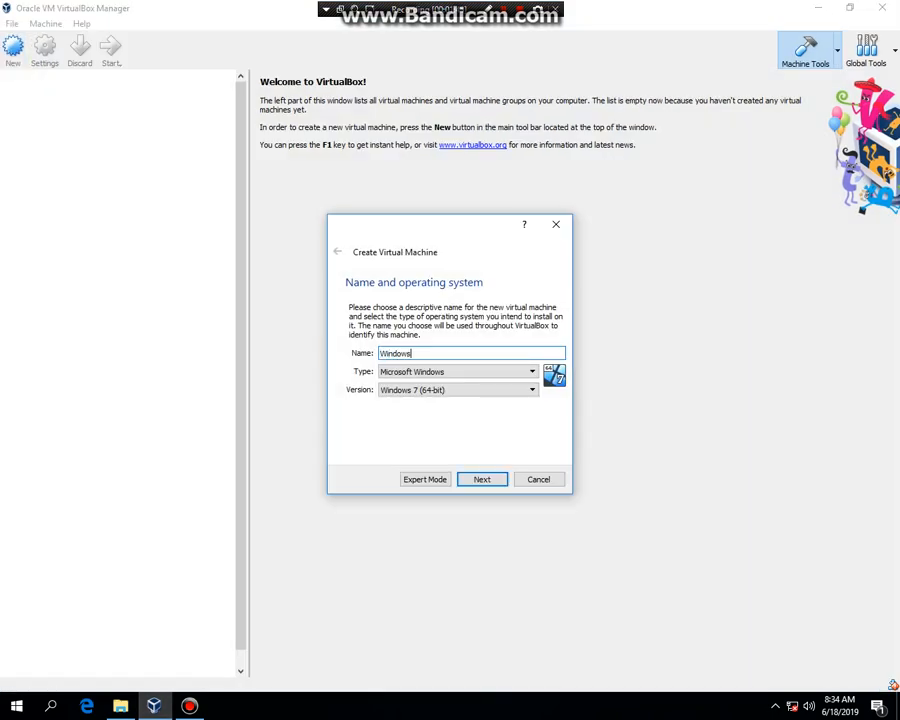
text(96)
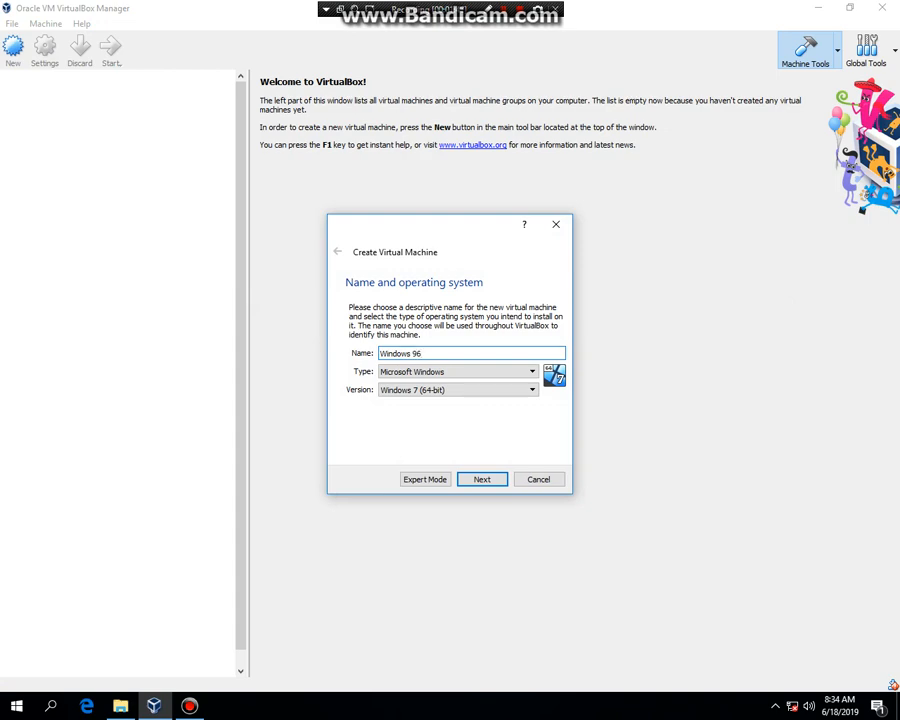
text(Windows 95)
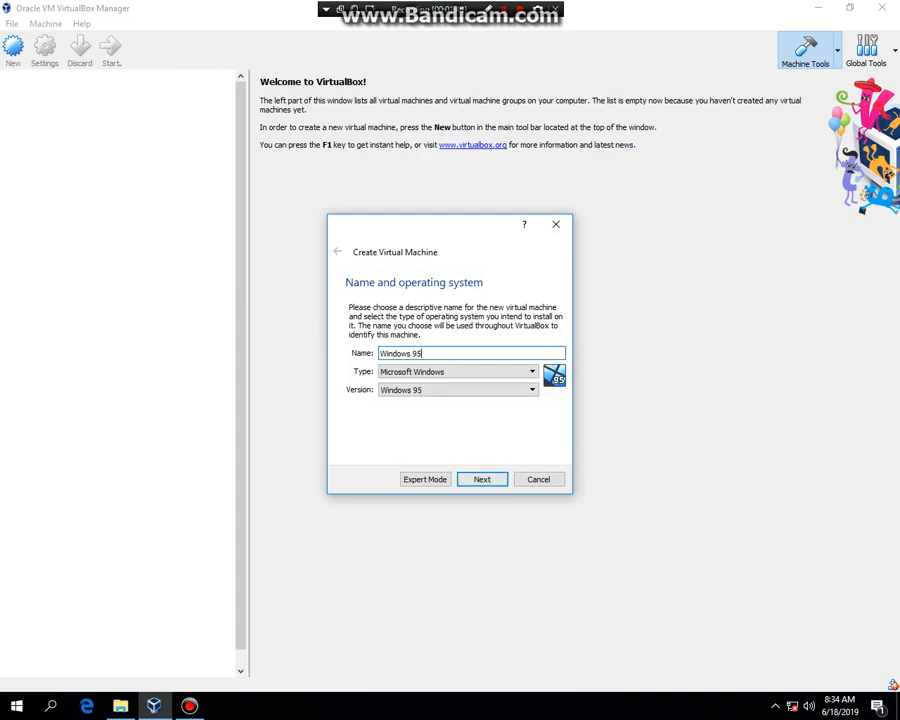
click(482, 480)
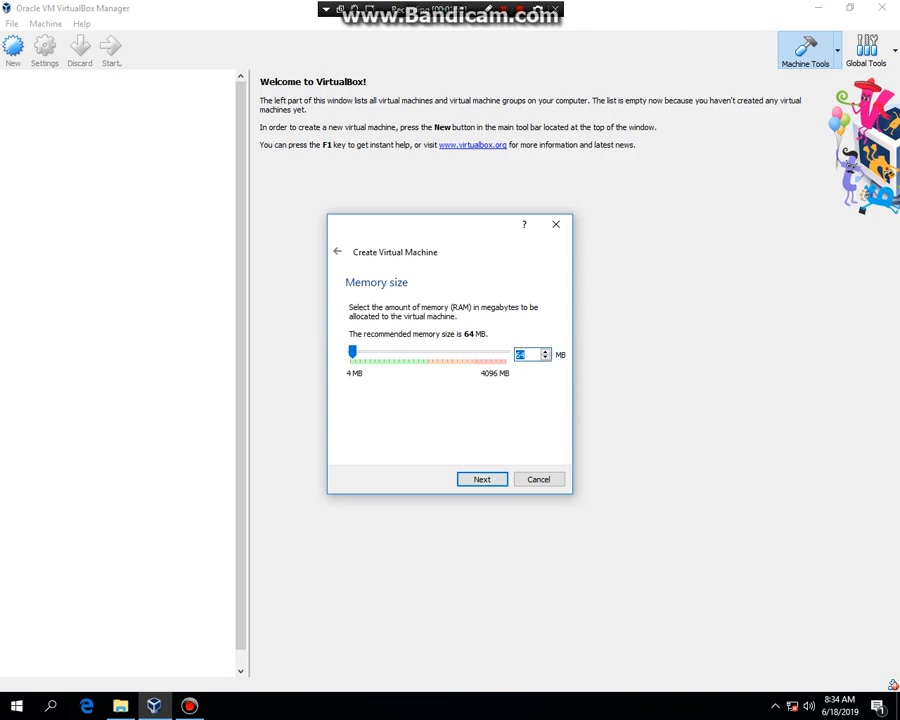
click(482, 480)
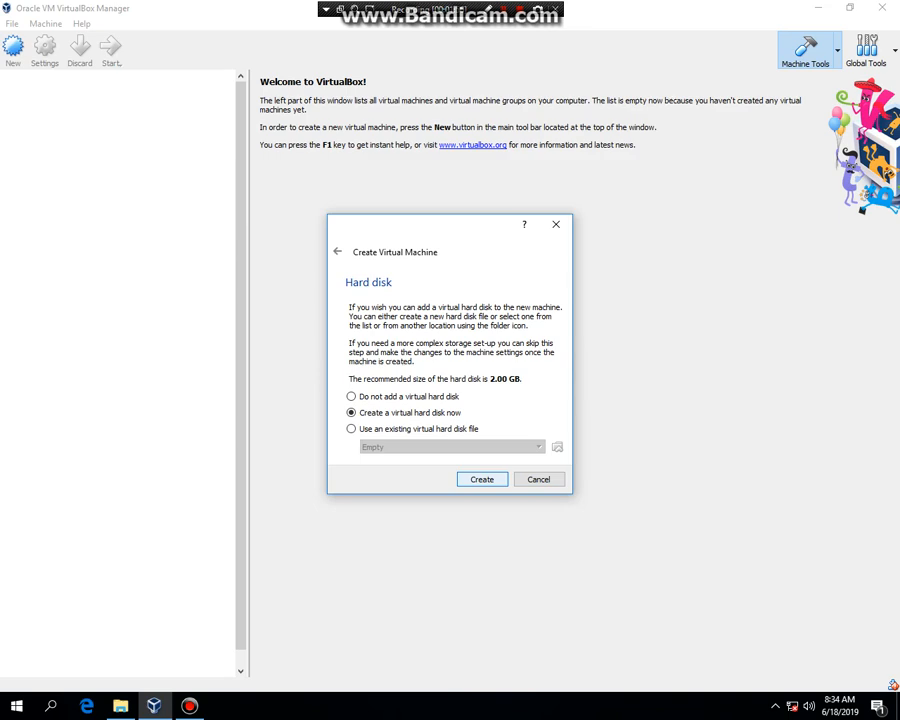
Give the VM a new 2 GB virtual hard disk stored on Local Disk (E:)
click(482, 480)
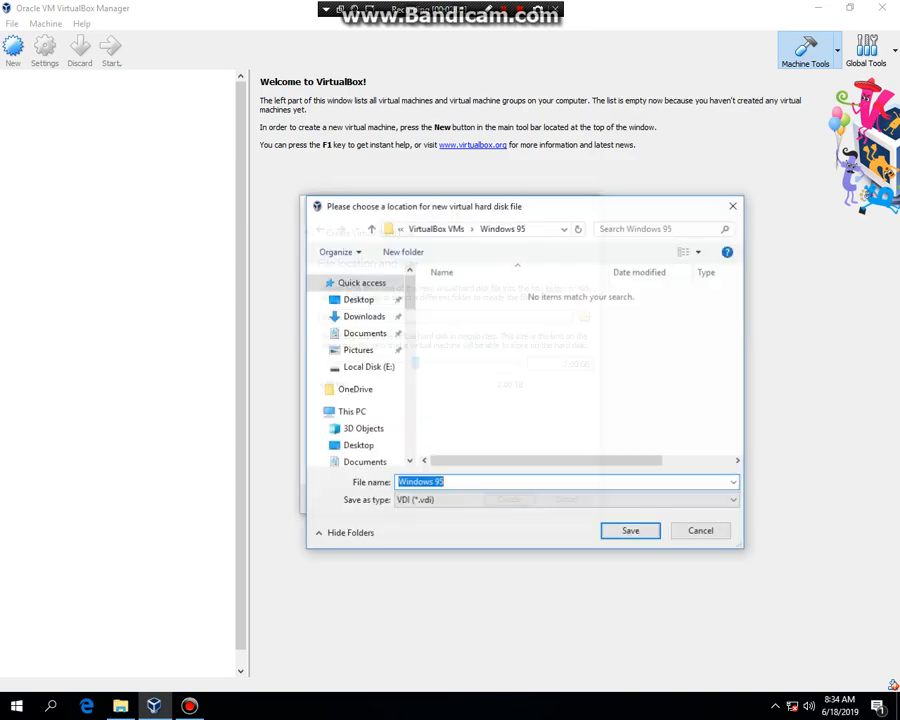
click(368, 368)
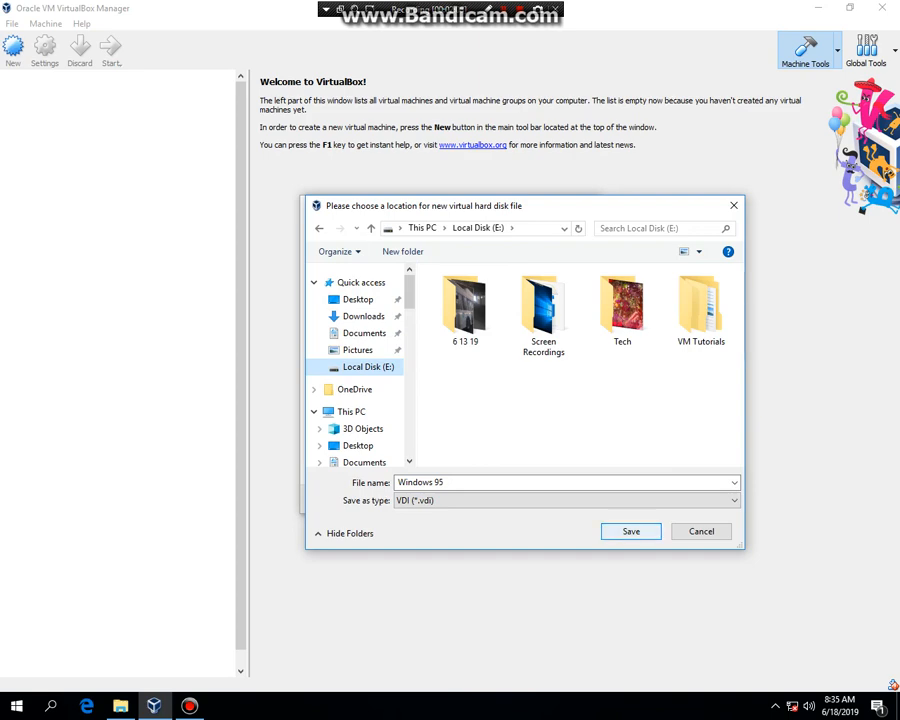
click(632, 532)
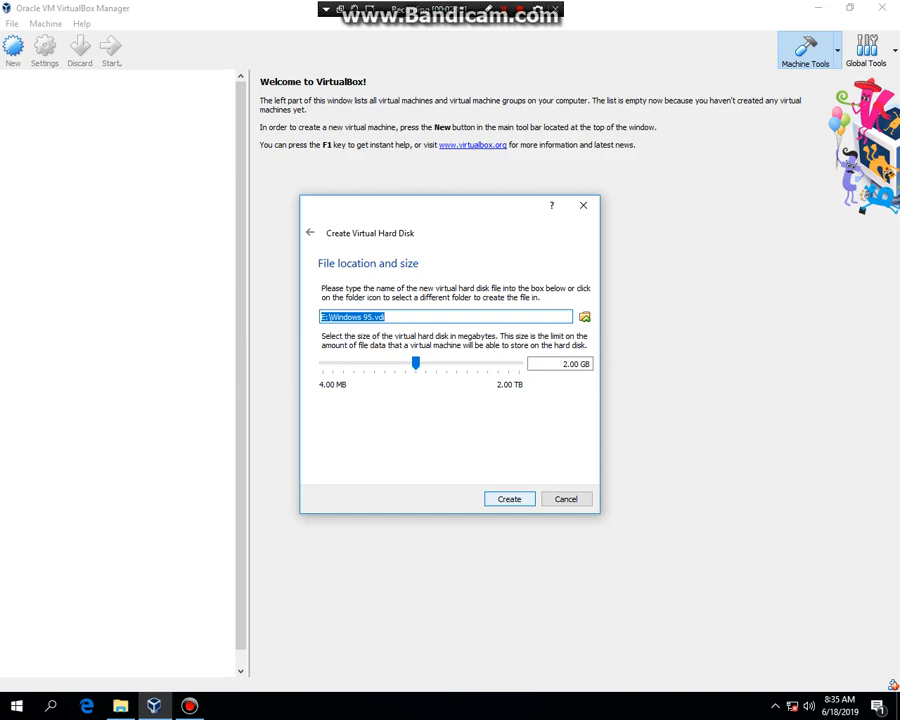
click(508, 498)
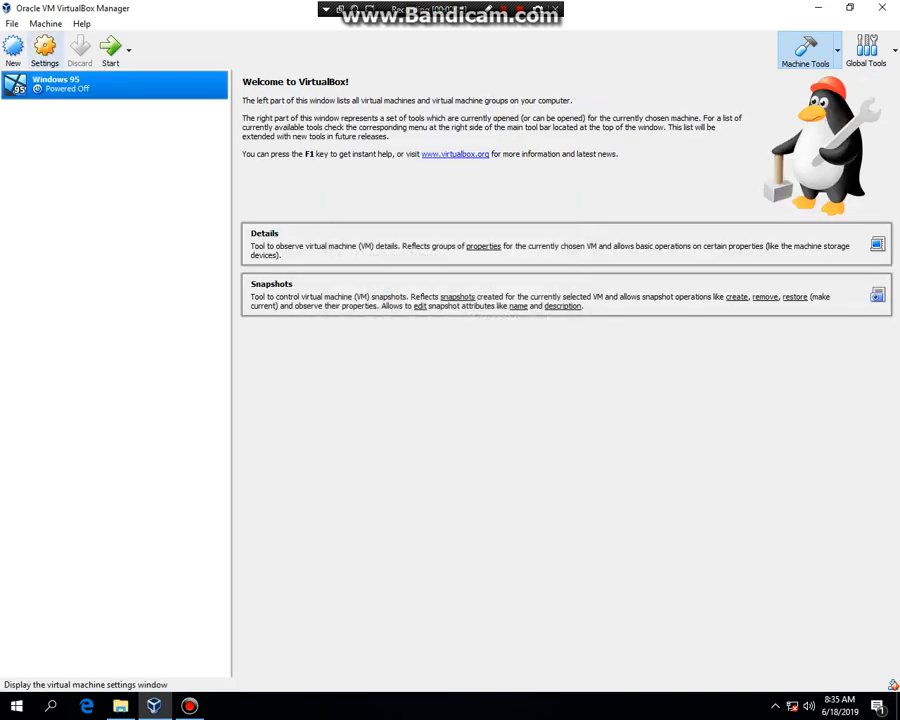
In the VM's System settings, turn off hardware virtualization acceleration
click(44, 50)
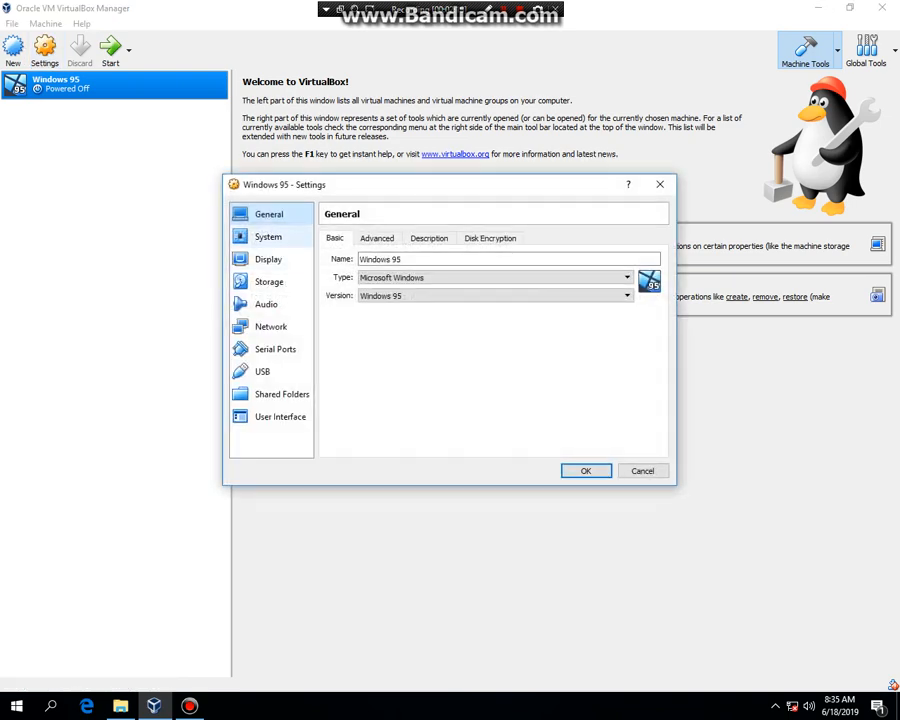
click(268, 236)
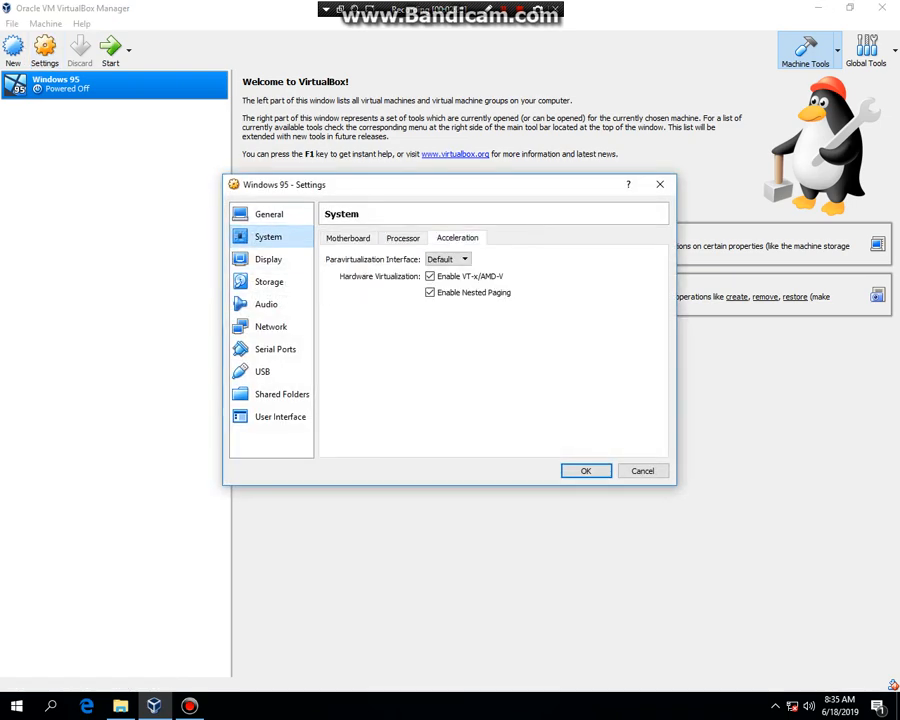
mouse_move(430, 276)
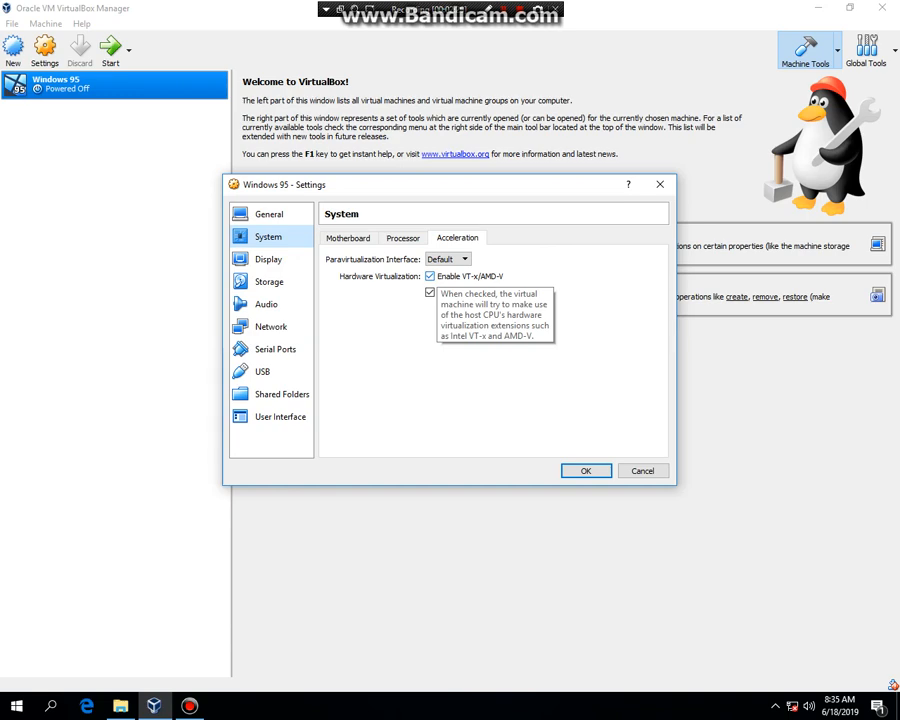
click(430, 276)
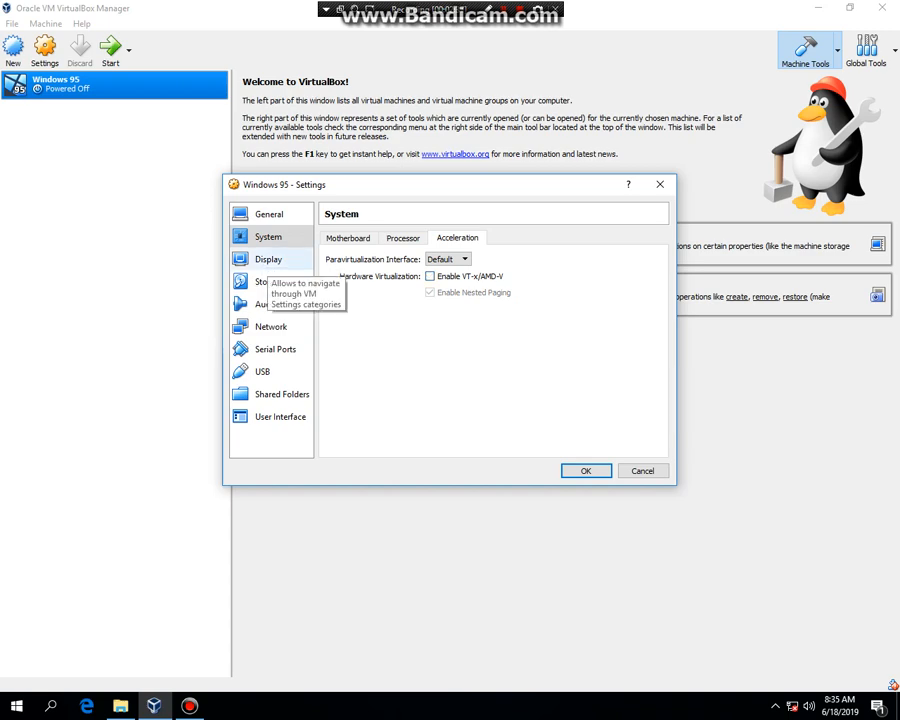
click(268, 280)
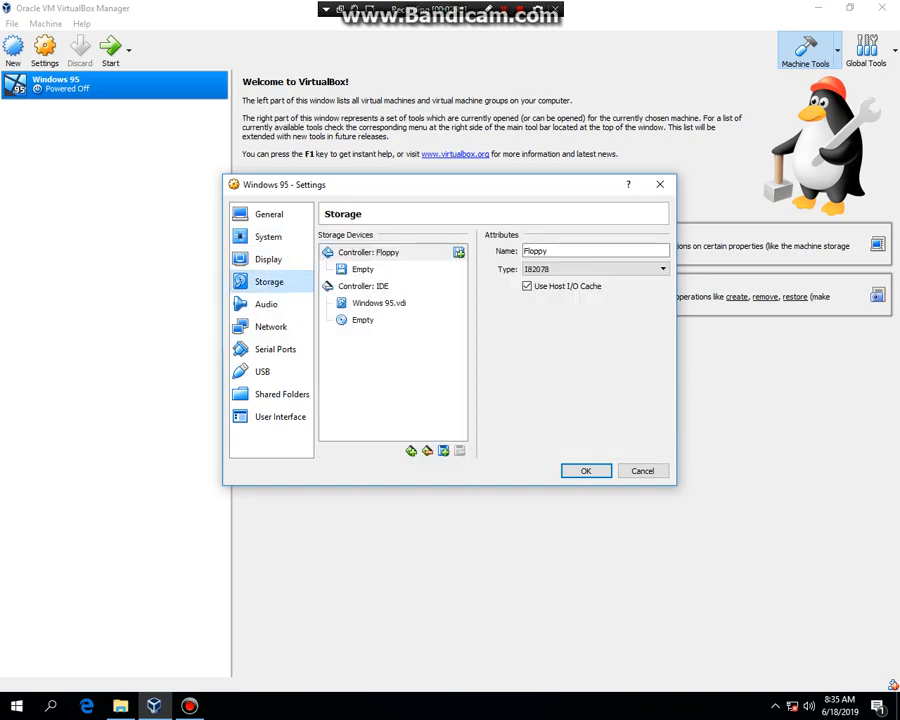
Attach the MS DOS 6.22 'Disk 1 - Setup - 1.44mb' image from G: to the floppy drive and save settings
click(662, 252)
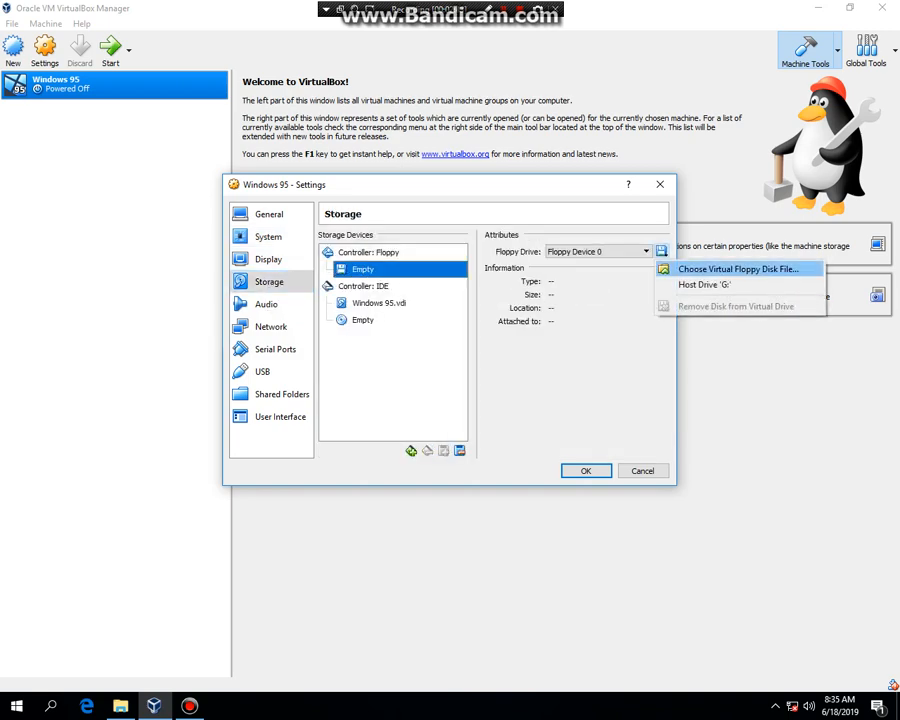
click(736, 268)
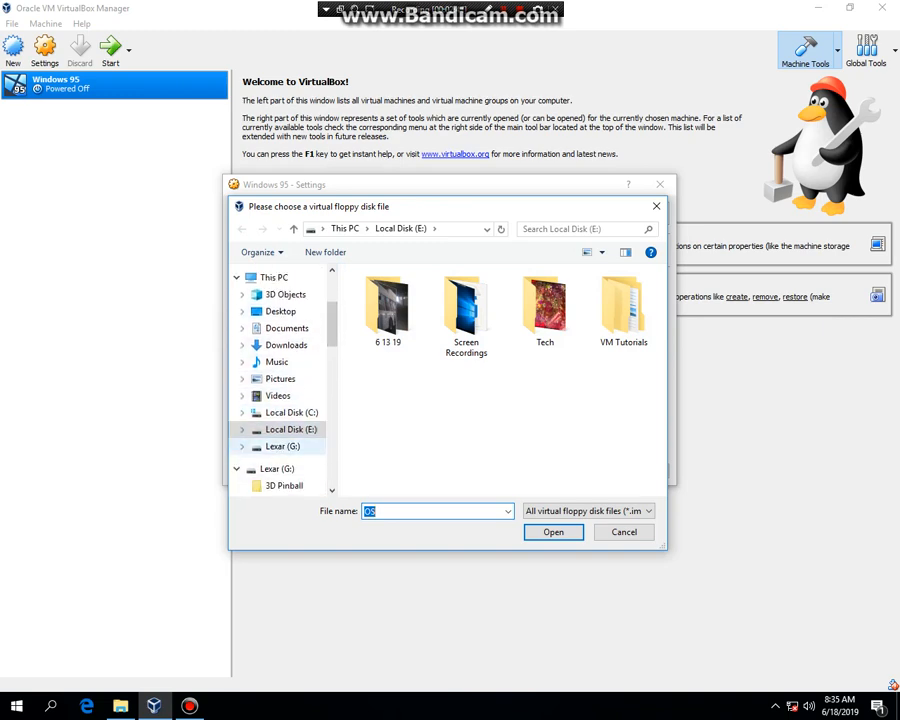
click(276, 446)
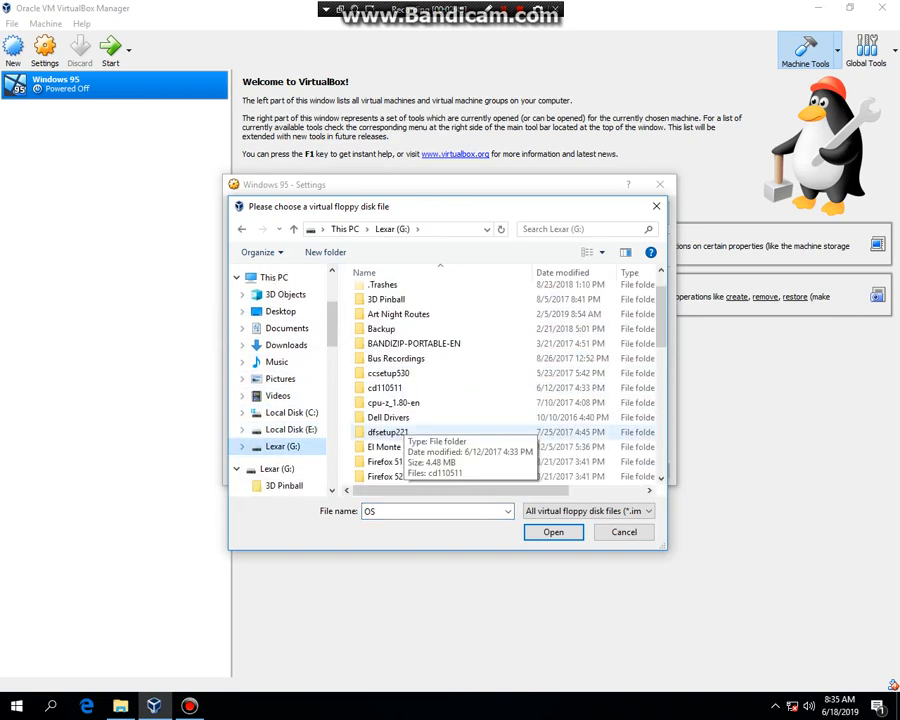
scroll(down, 3)
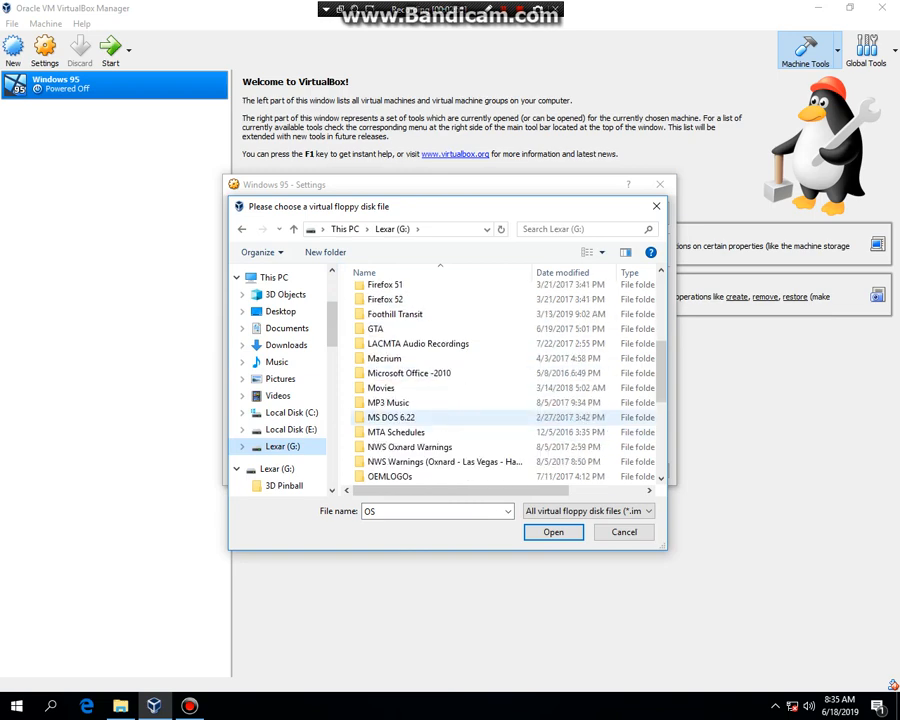
double_click(390, 418)
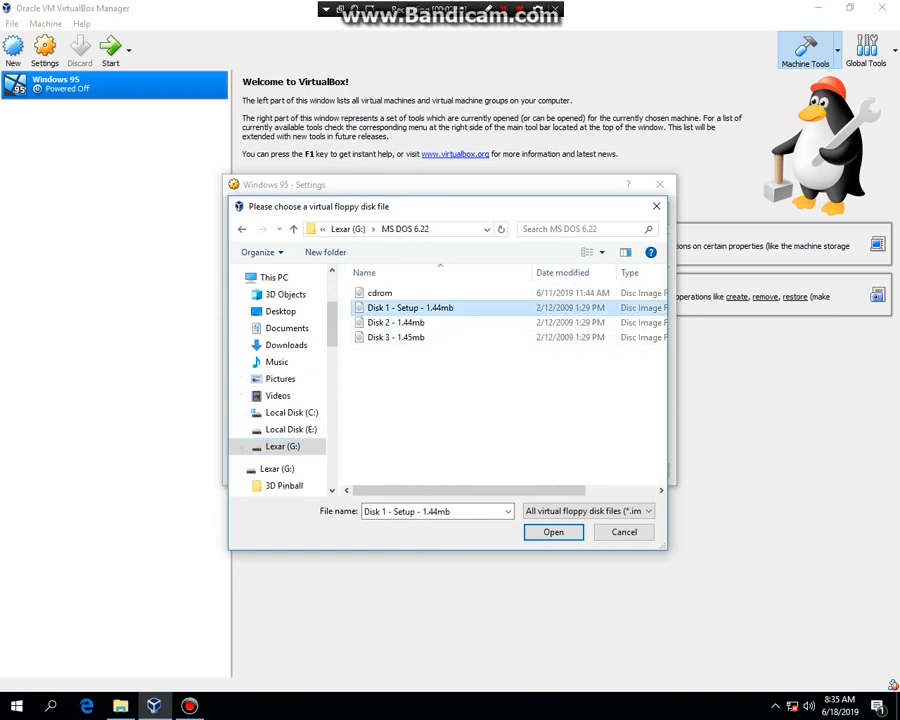
click(552, 532)
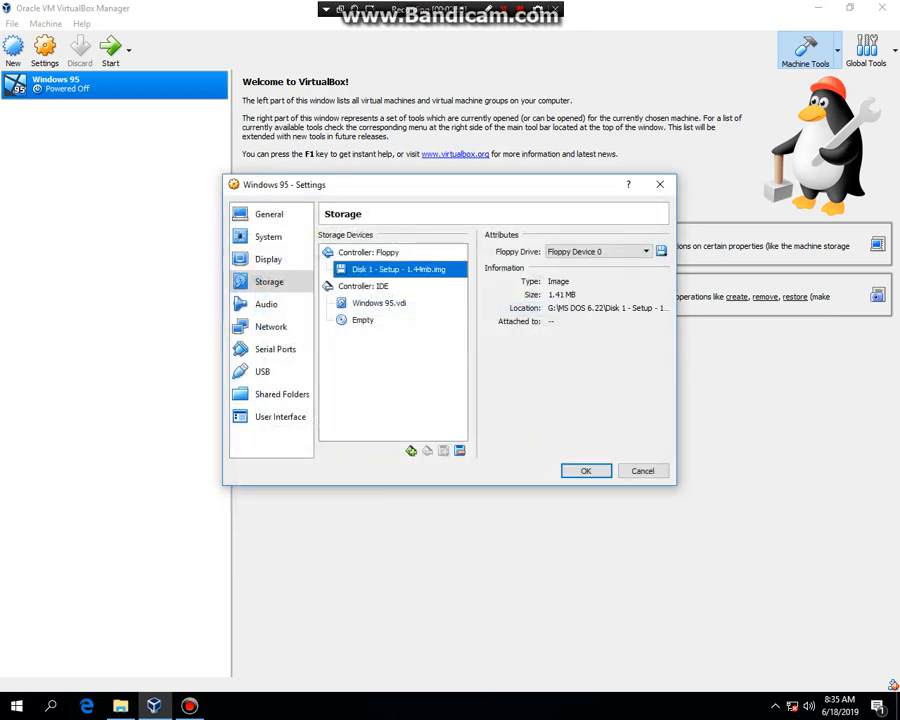
click(586, 472)
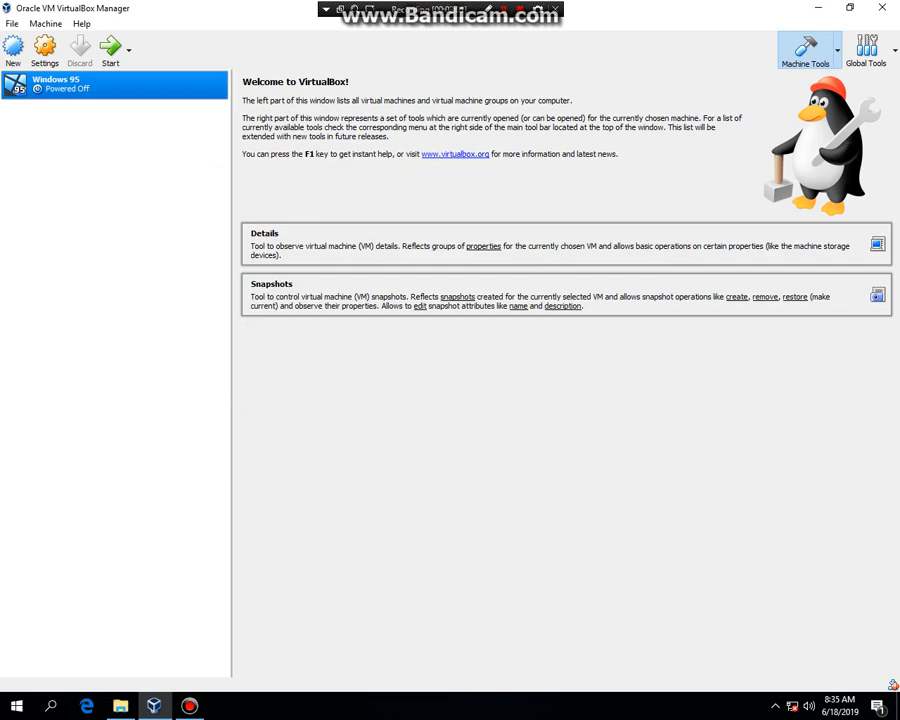
Start the VM and insert the windows95b ISO from Windows ISOs into its virtual CD drive
click(110, 48)
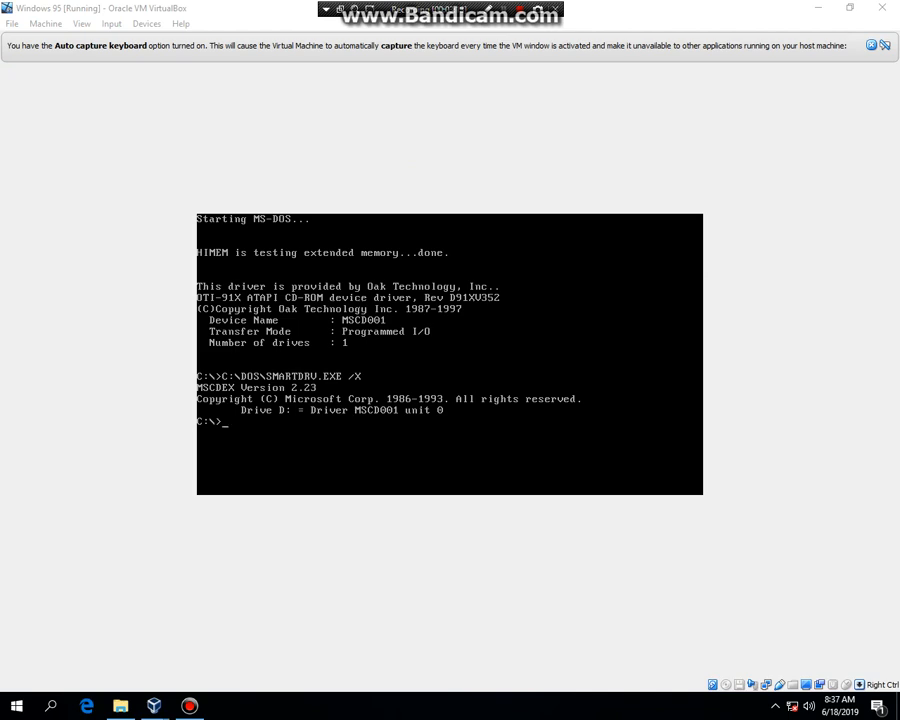
click(710, 684)
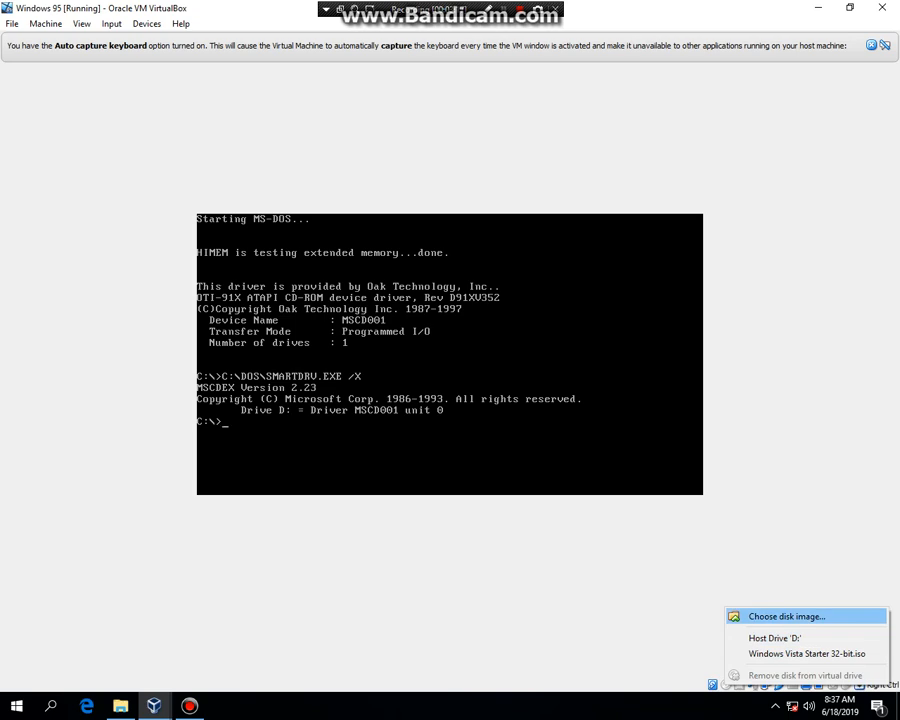
click(786, 616)
text(Starter)
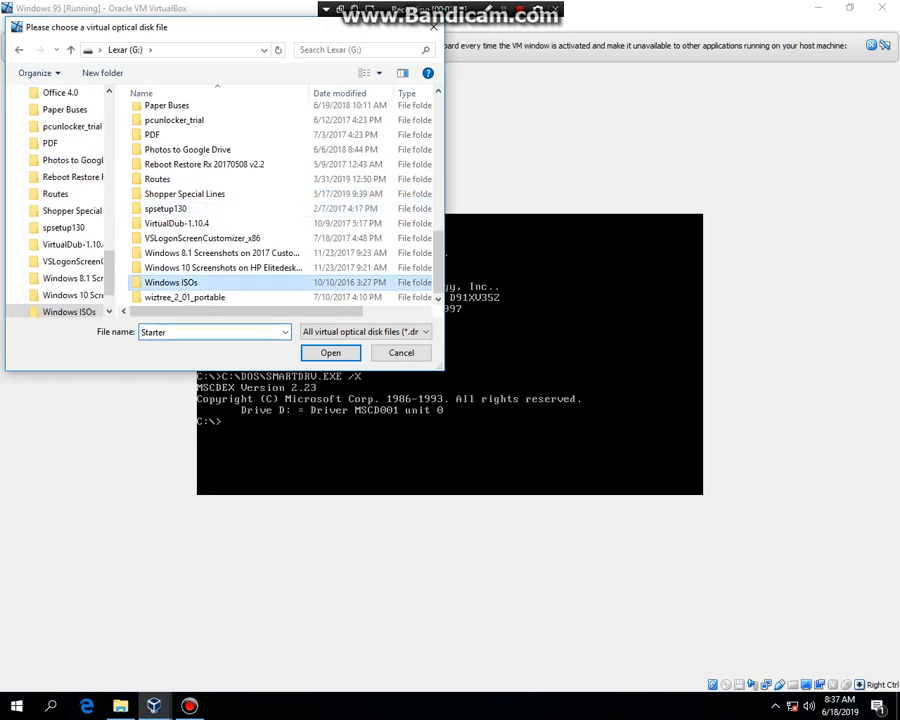
double_click(172, 282)
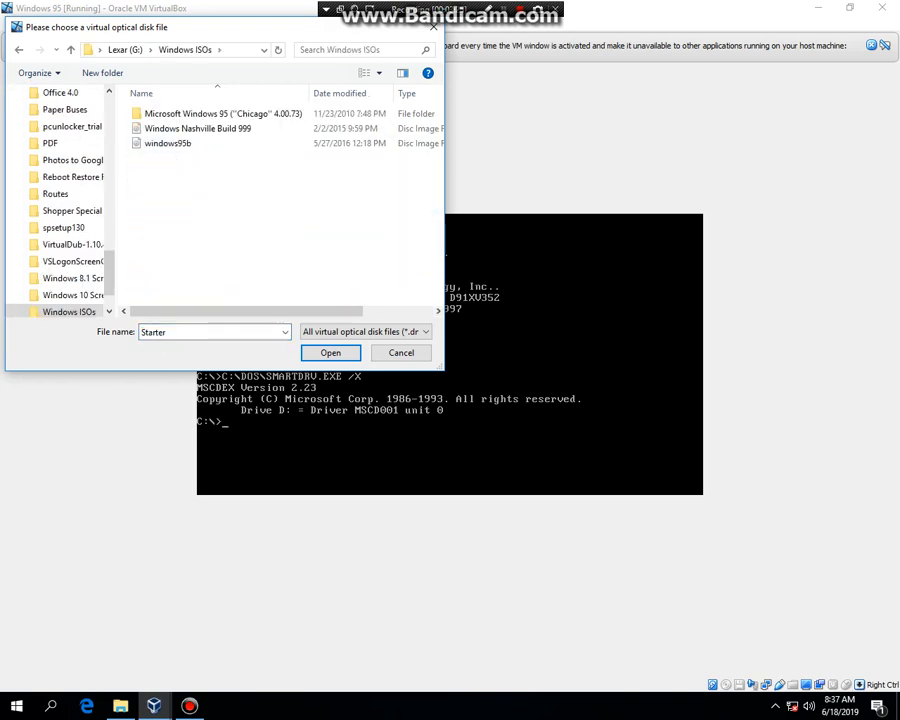
click(400, 352)
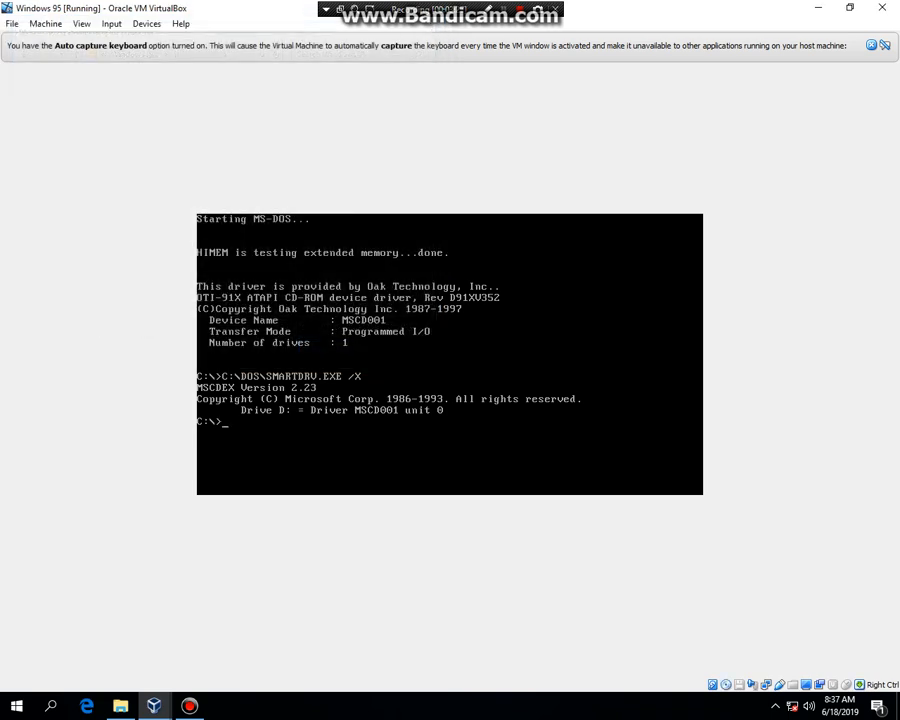
Switch to D:, run setup, pass the system check and accept the licence agreement
text(D:)
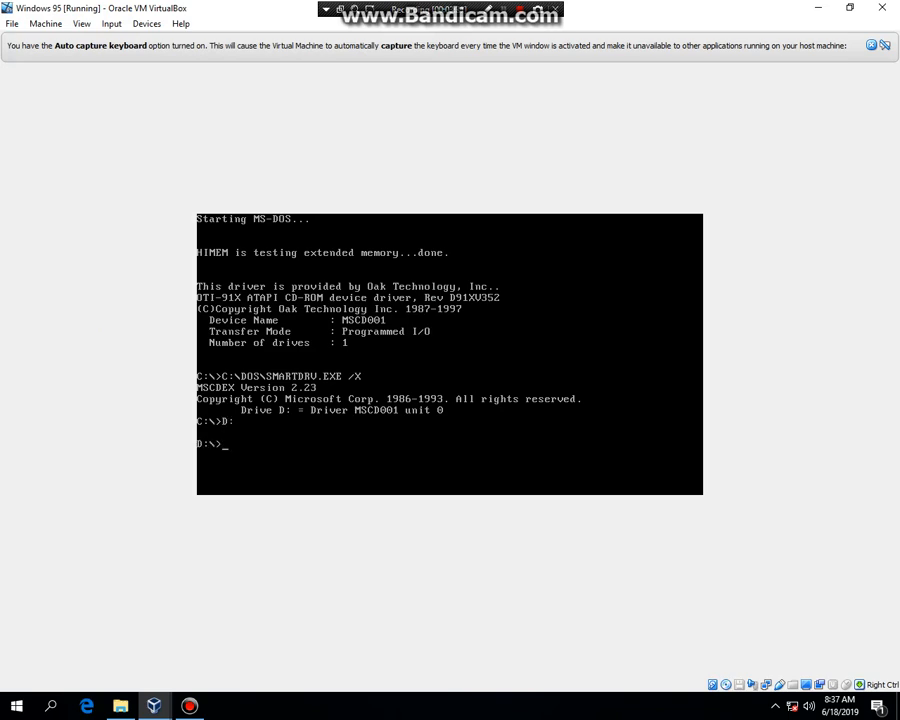
text(dir)
text(setup)
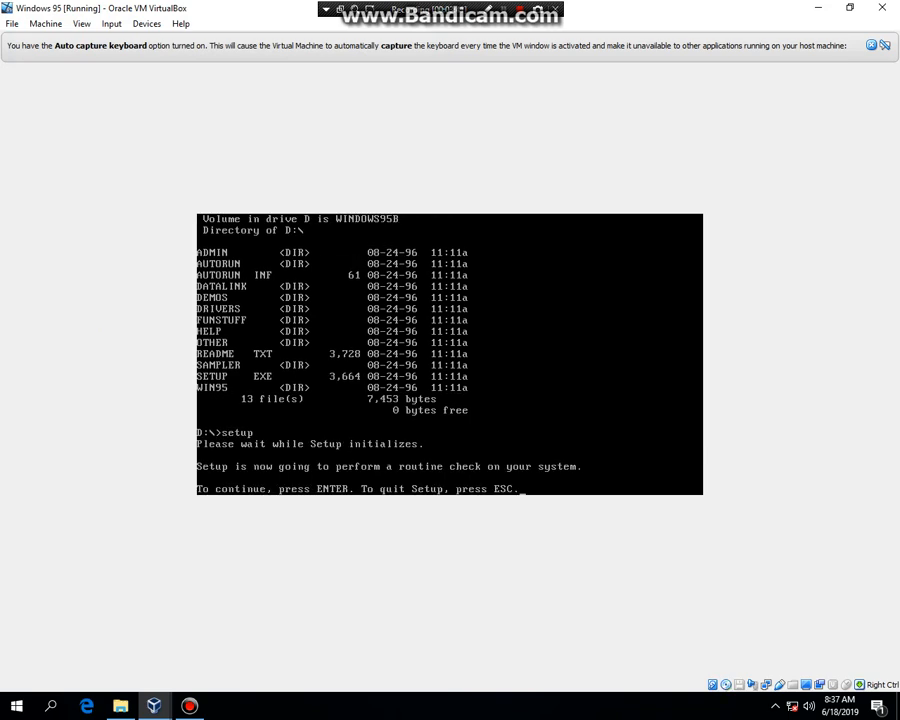
key(enter)
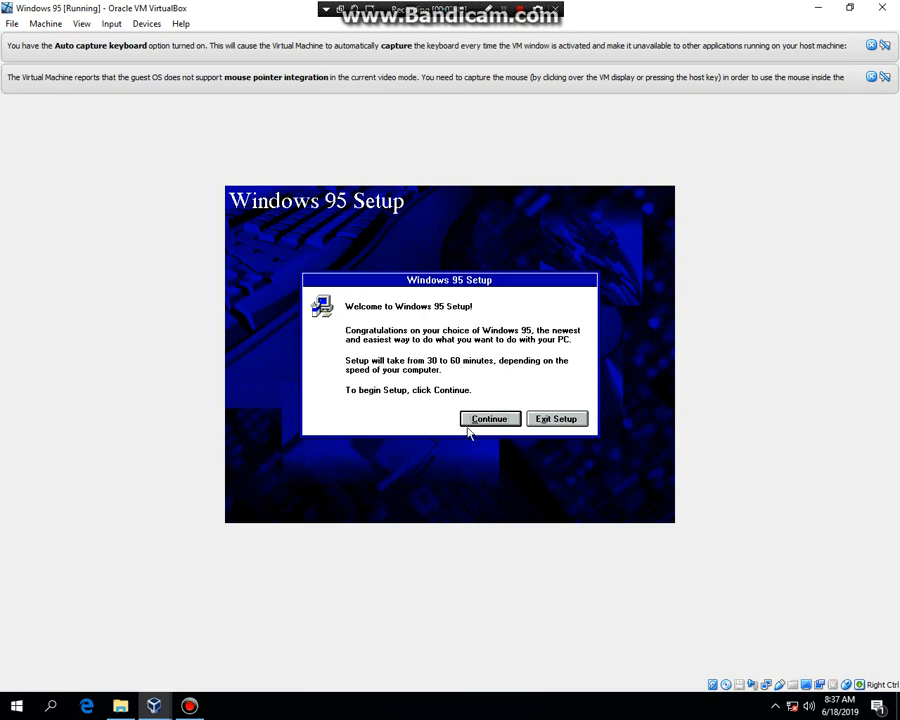
click(488, 418)
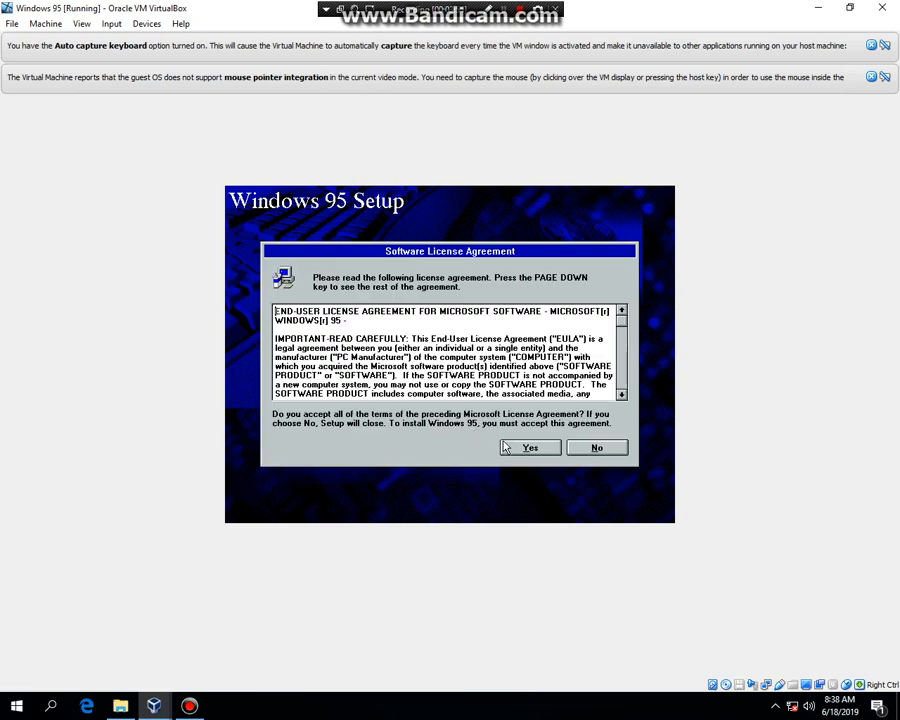
click(530, 448)
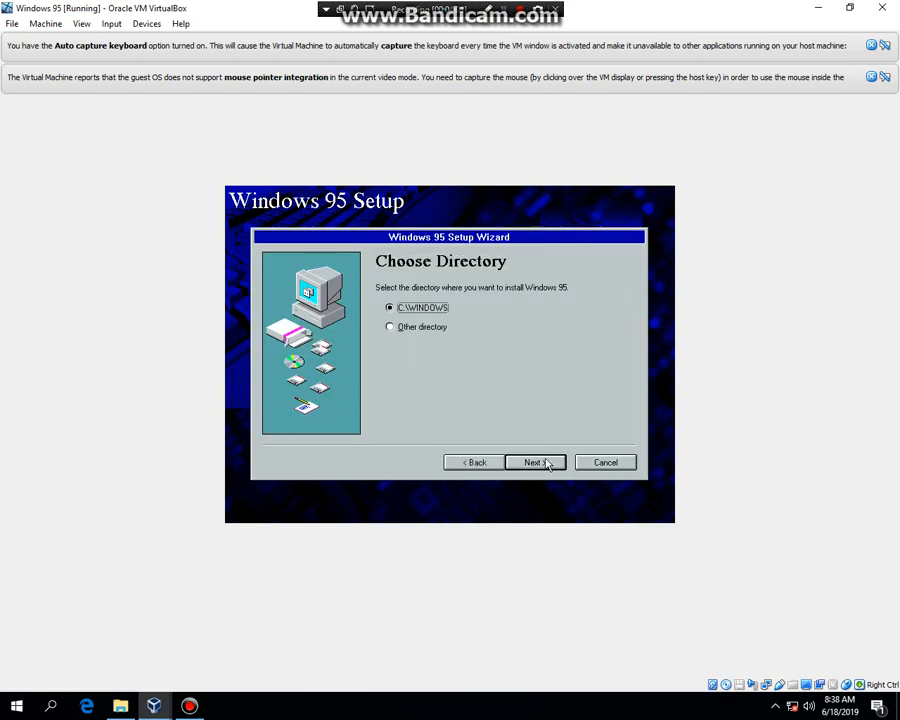
Keep C:\WINDOWS, pass the certificate page, enter user name 'Ruben' and run hardware analysis
click(536, 462)
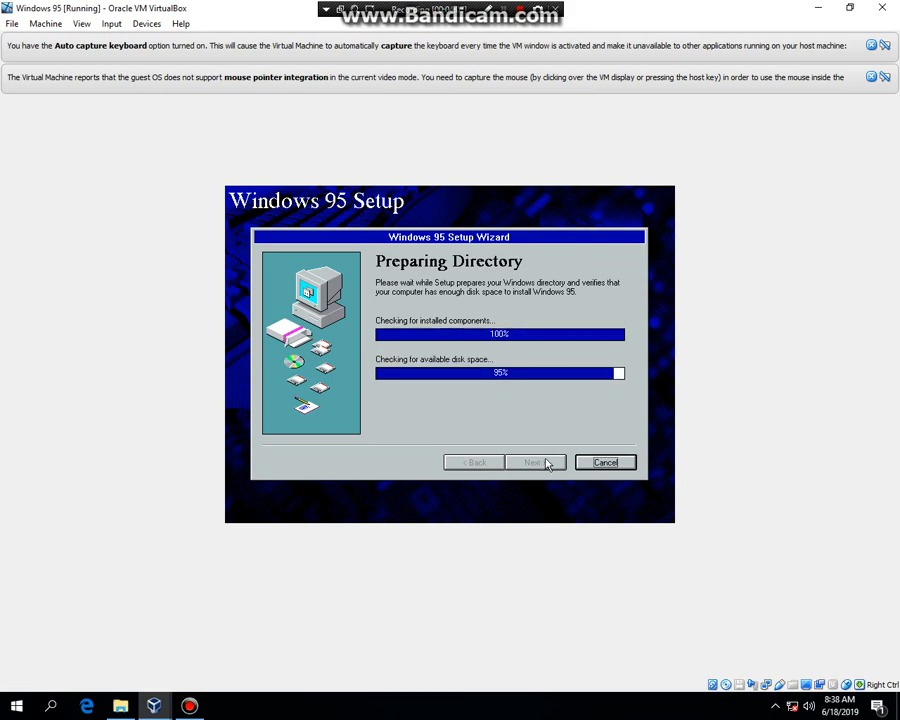
click(536, 462)
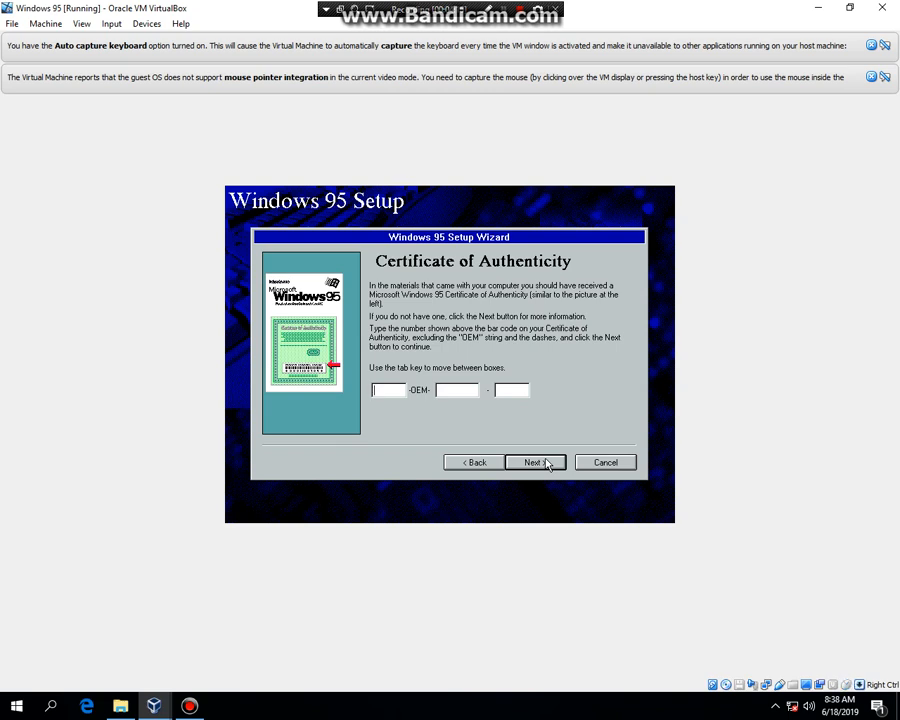
click(536, 462)
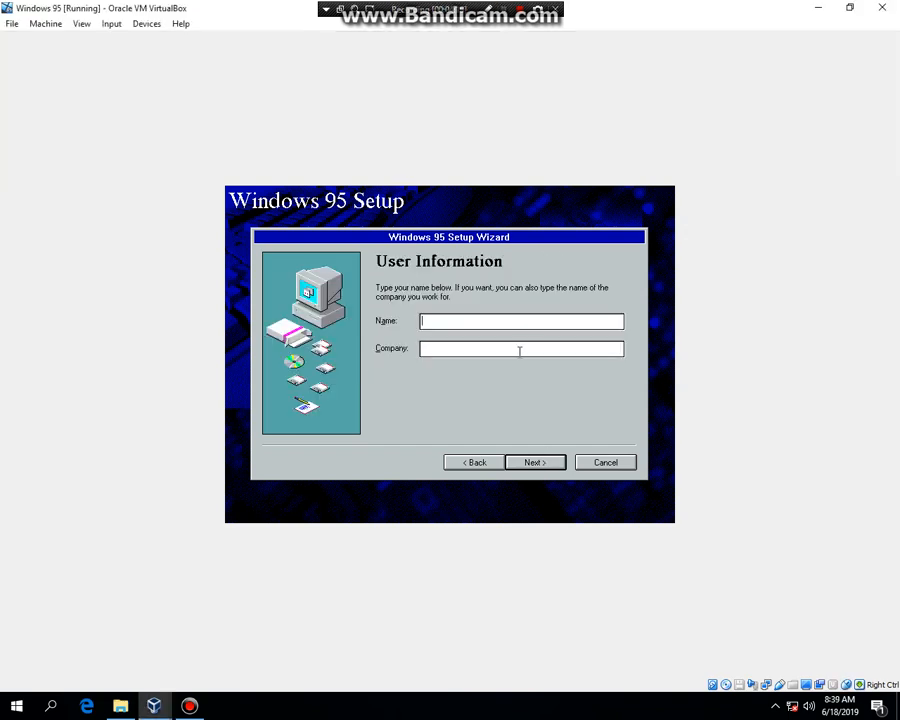
text(Ruben)
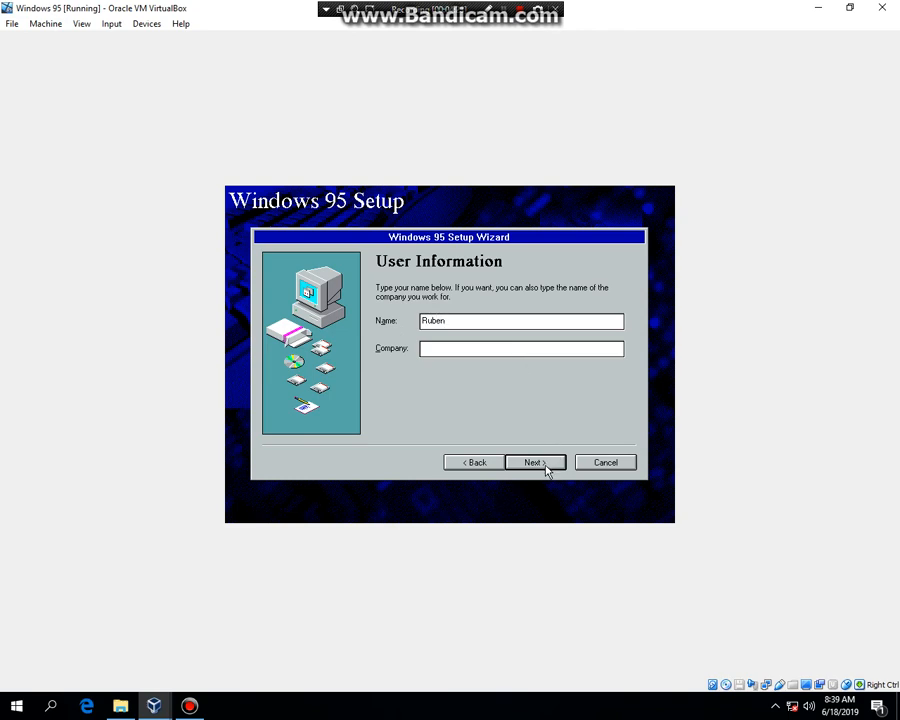
click(536, 462)
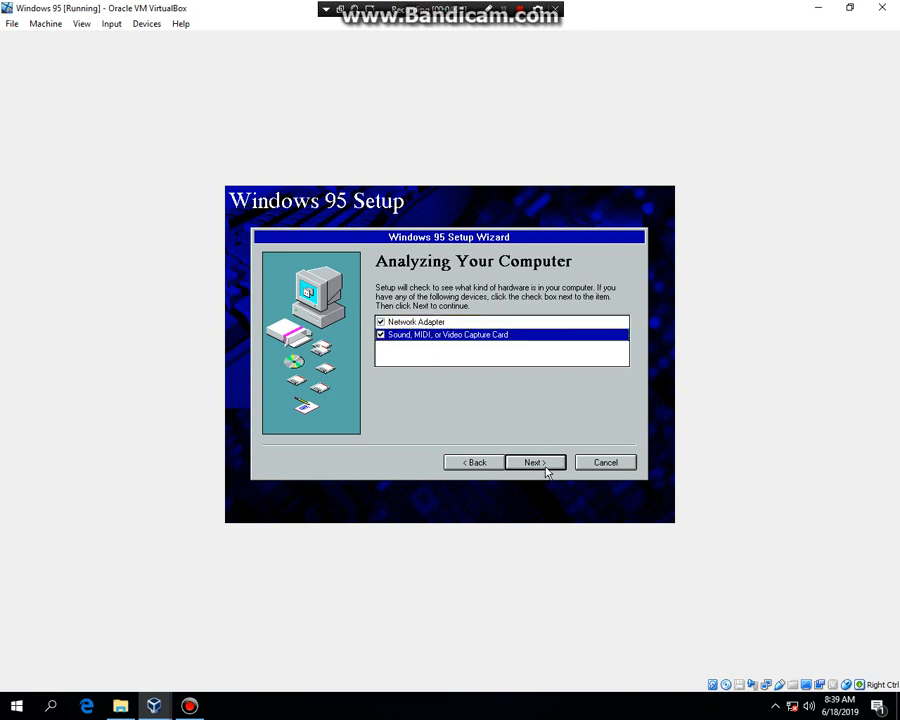
click(536, 462)
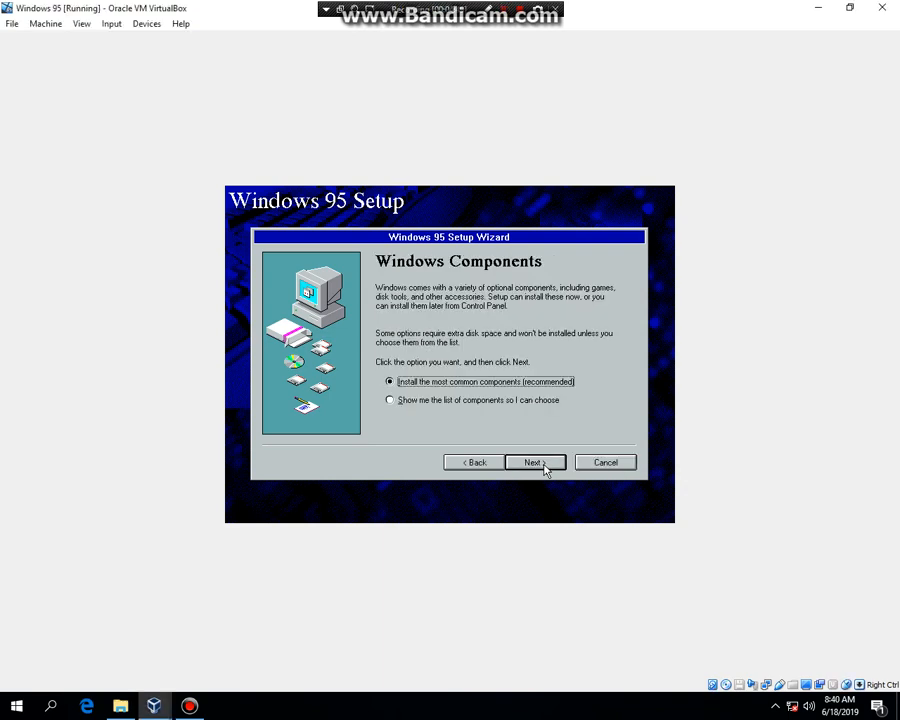
mouse_move(636, 480)
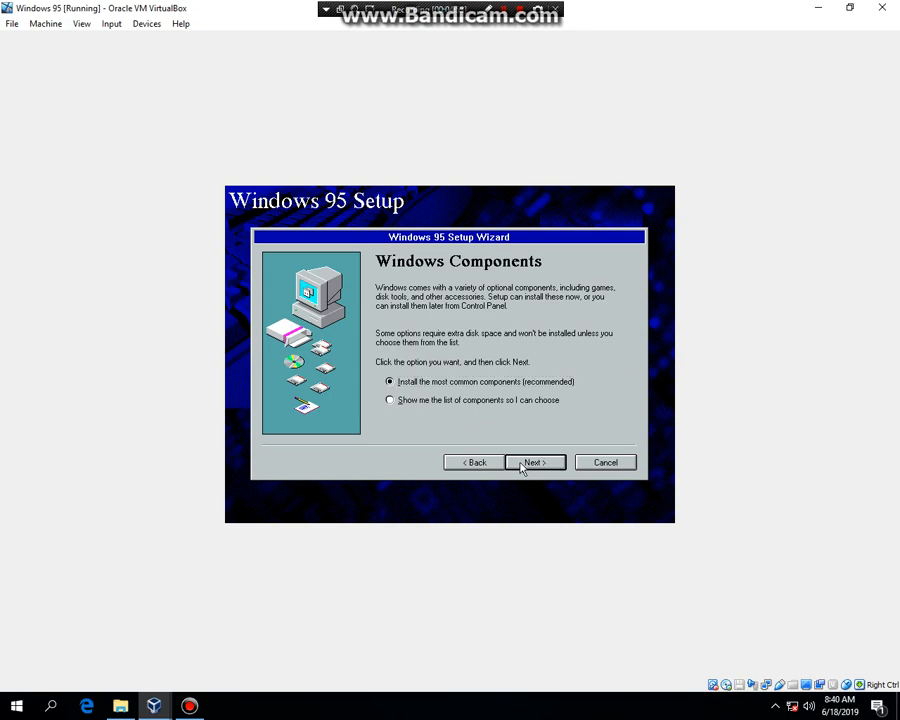
Keep the most common components, decline a startup disk and let Setup copy its files
click(536, 462)
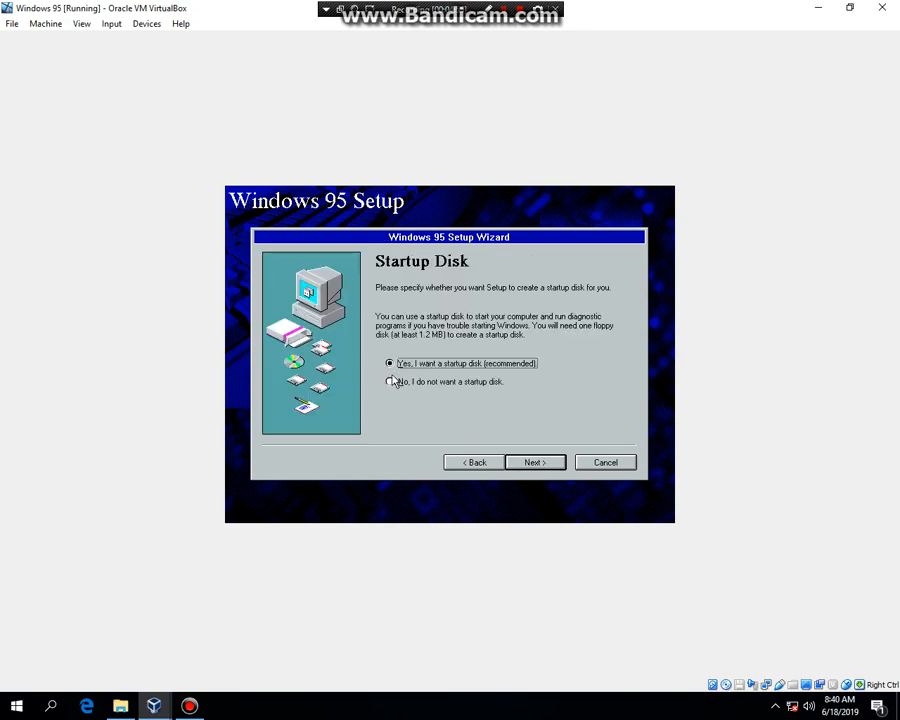
click(390, 382)
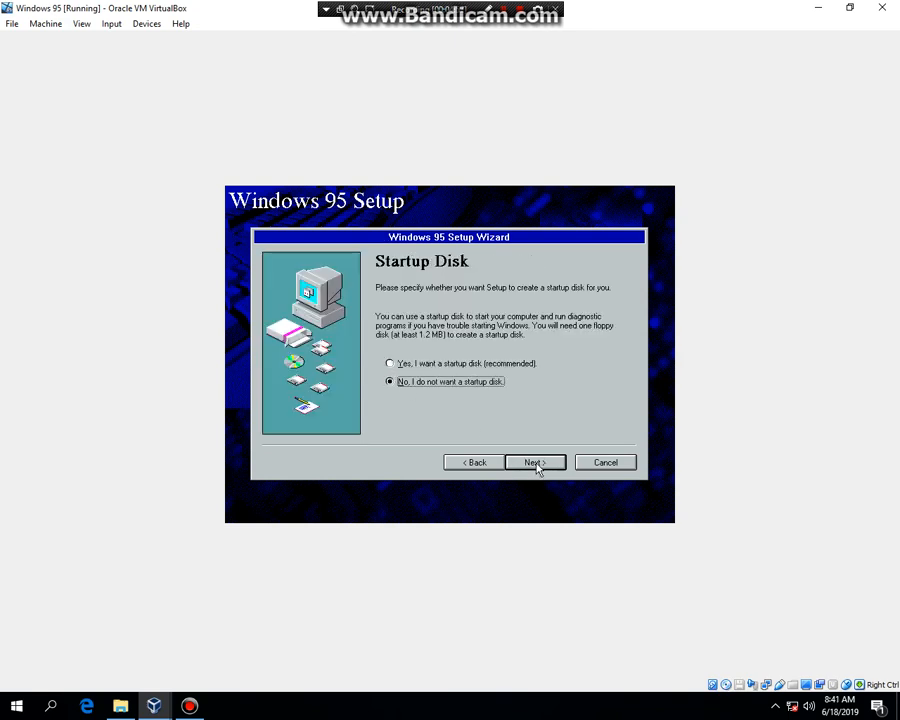
click(532, 462)
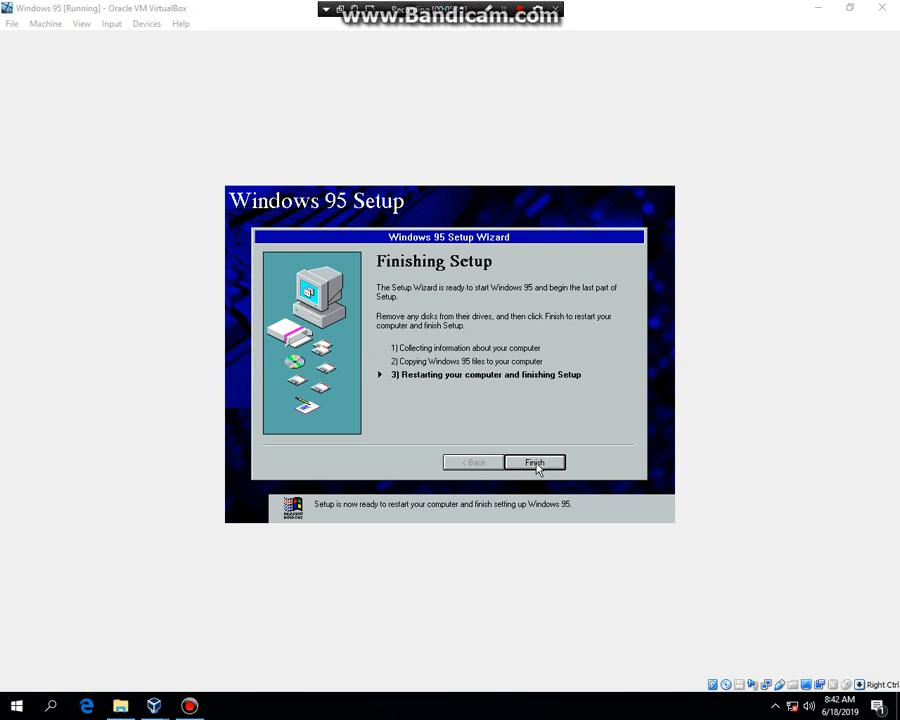
Finish Setup, eject the disk from the virtual drive and restart the VM
click(534, 462)
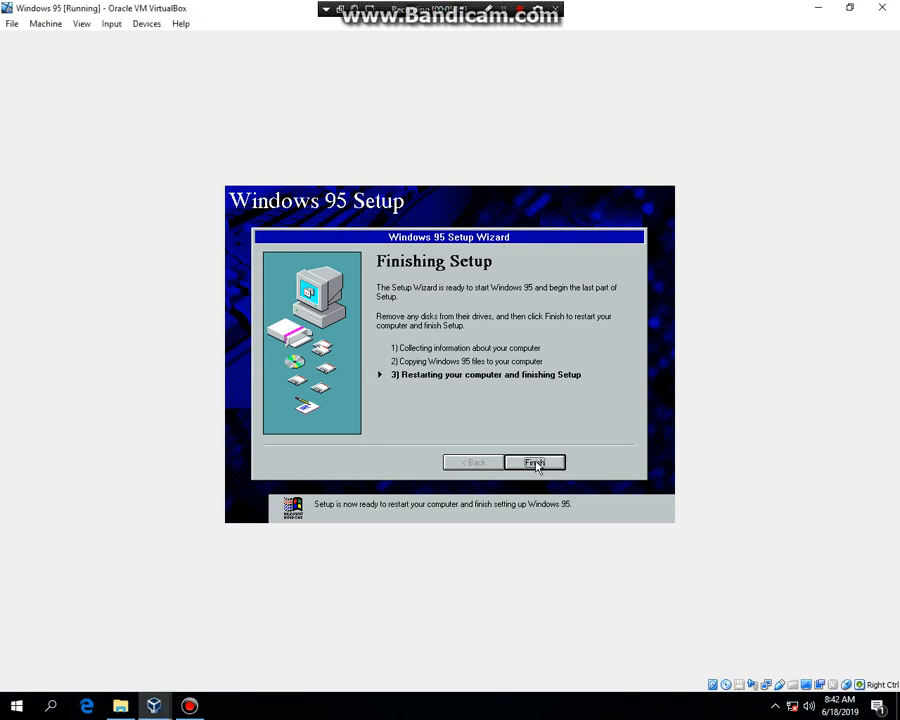
click(534, 462)
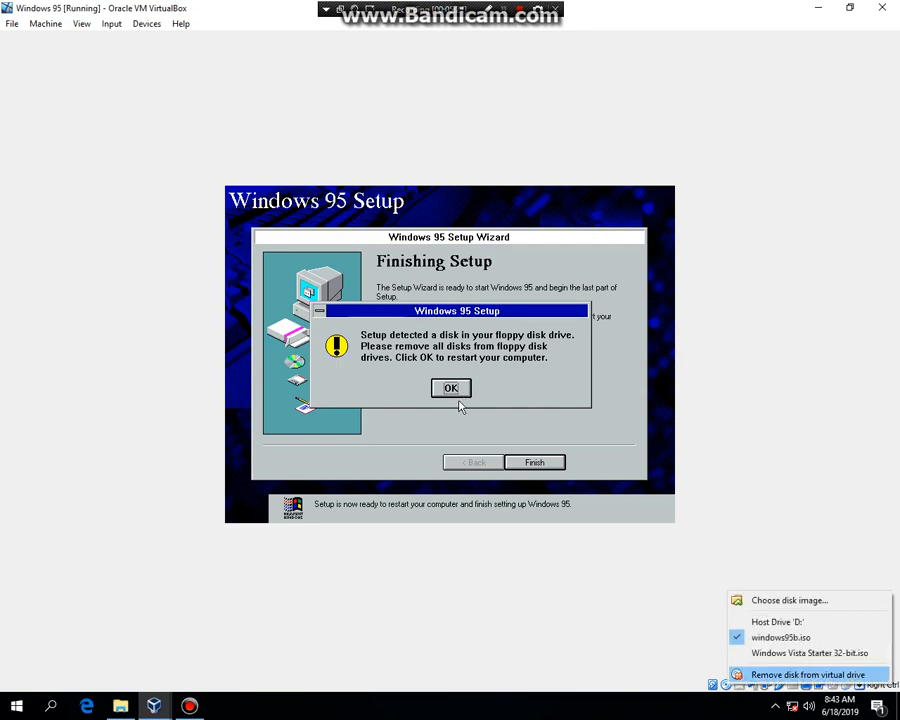
click(806, 674)
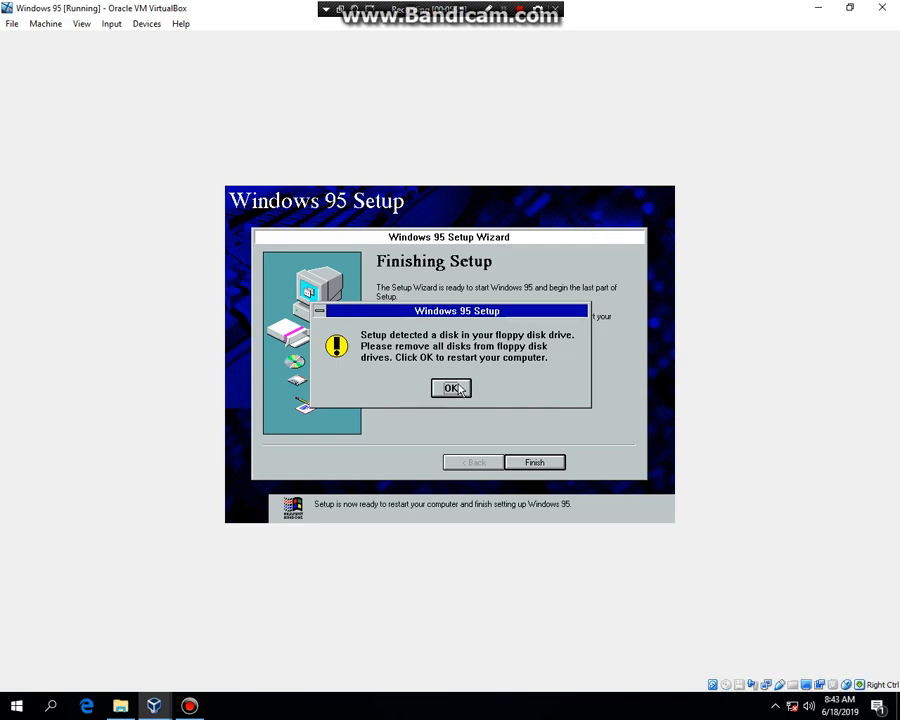
click(450, 388)
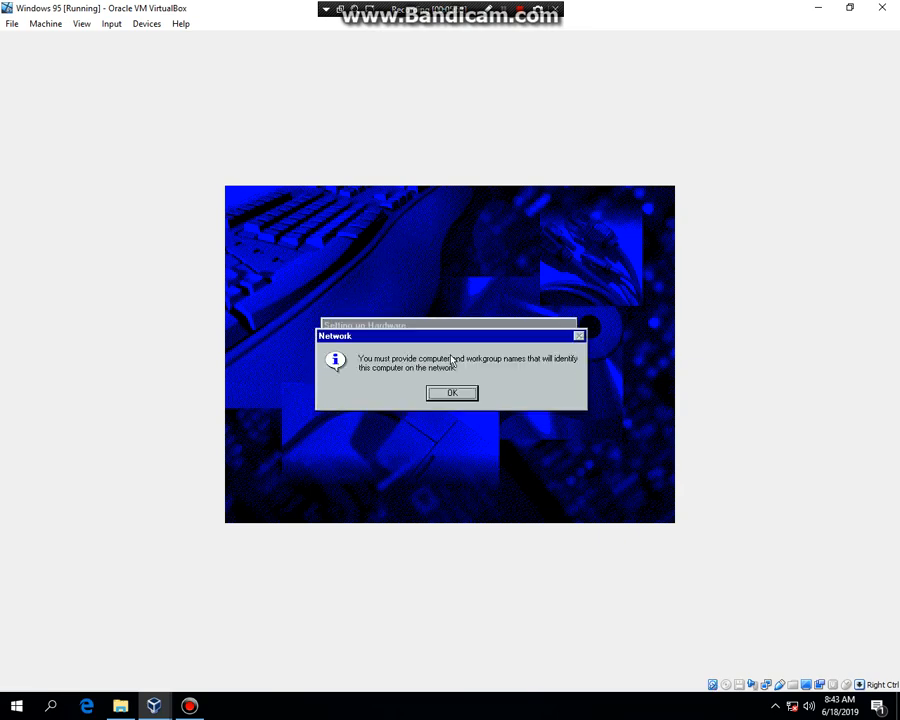
Set computer name WINDOWS95 and workgroup WORKGROUP in Network Identification and save
click(450, 390)
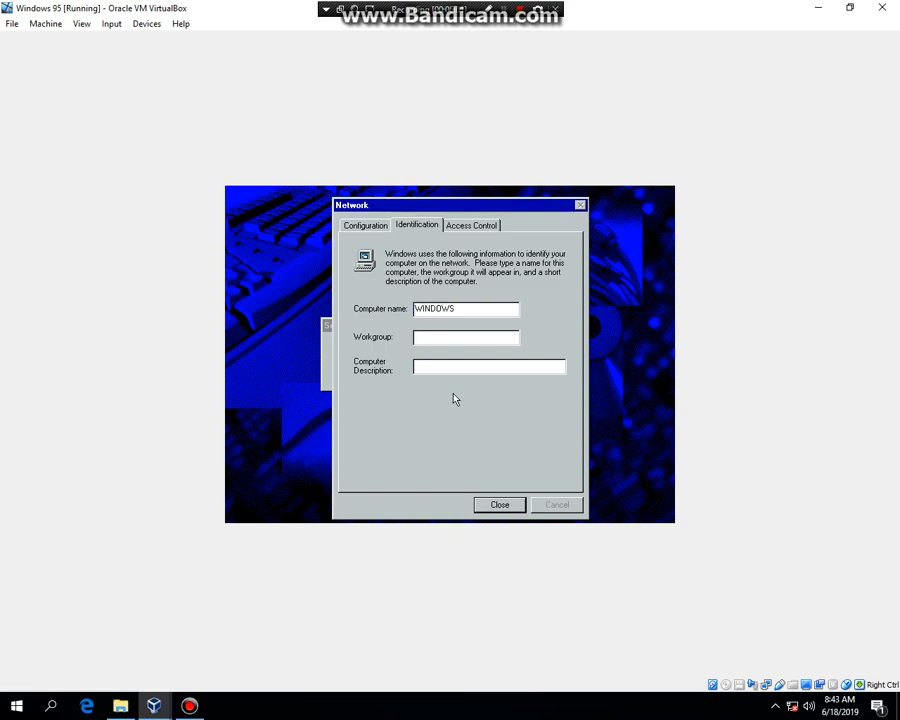
text(95)
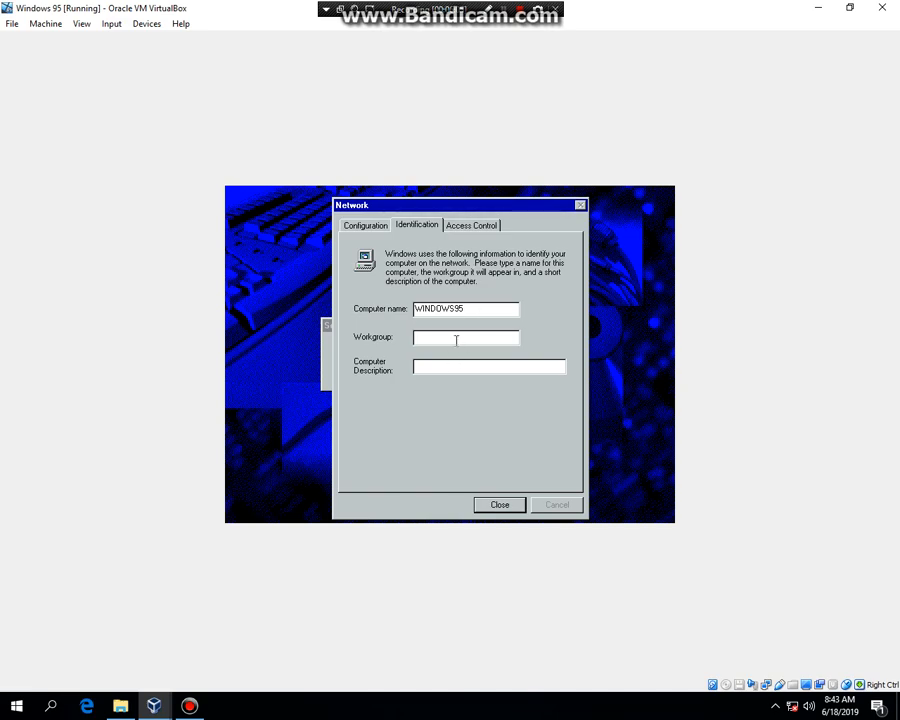
text(WORK)
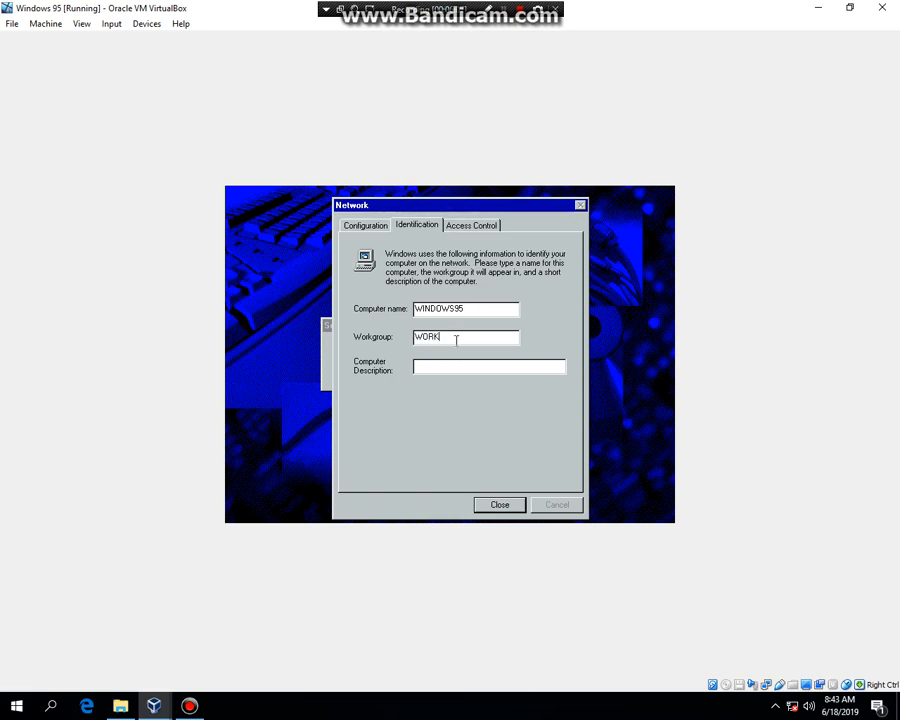
text(GROUP)
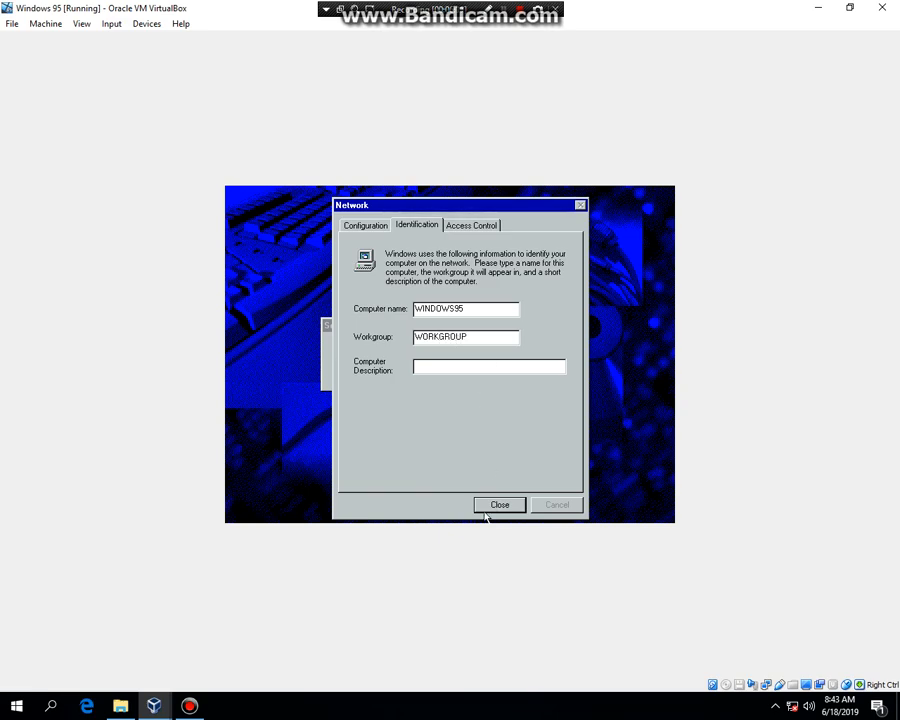
click(500, 504)
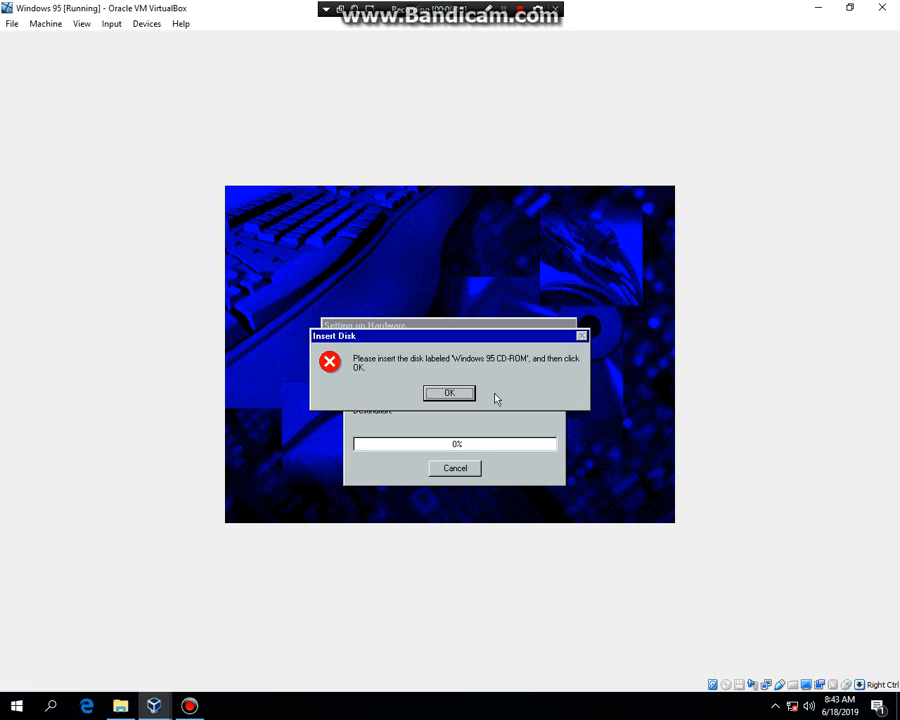
Acknowledge the Windows 95 CD-ROM prompt so setup continues to time zone settings
click(738, 684)
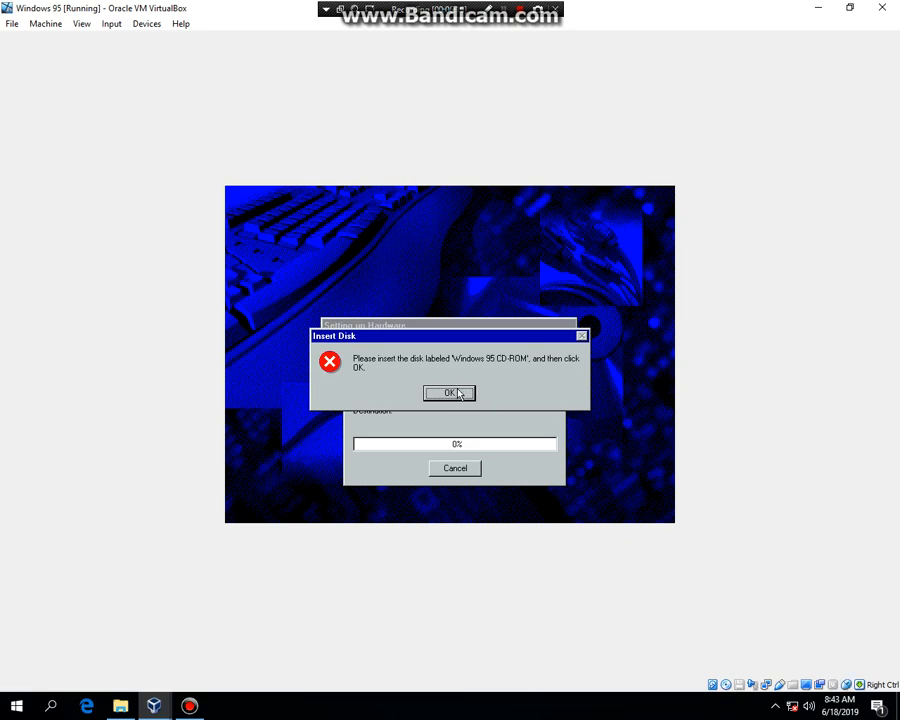
click(448, 392)
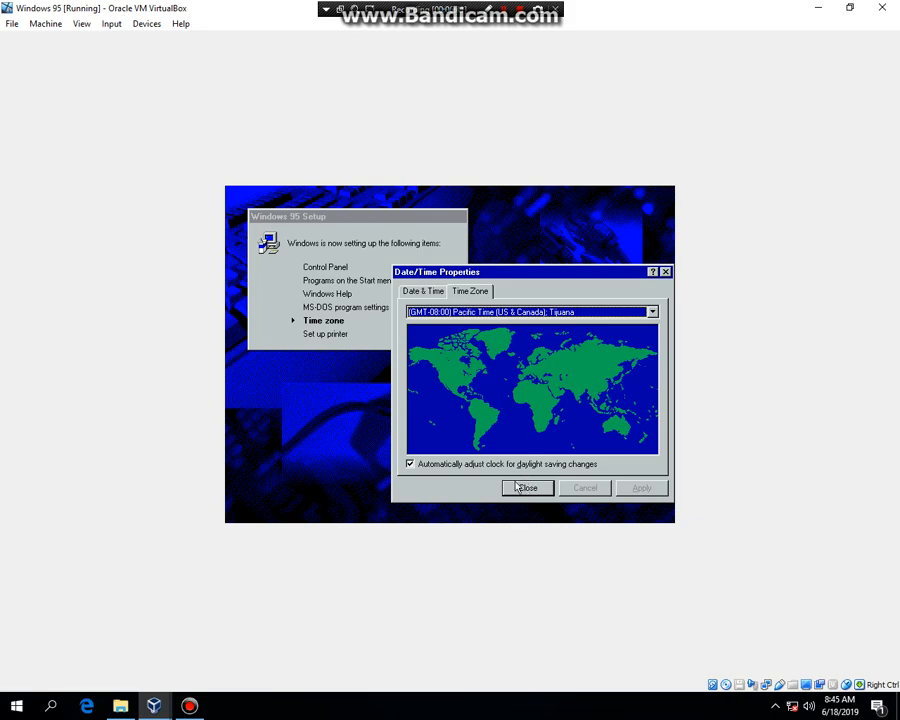
Accept the time zone, cancel the Add Printer Wizard and restart to finish setup
click(528, 488)
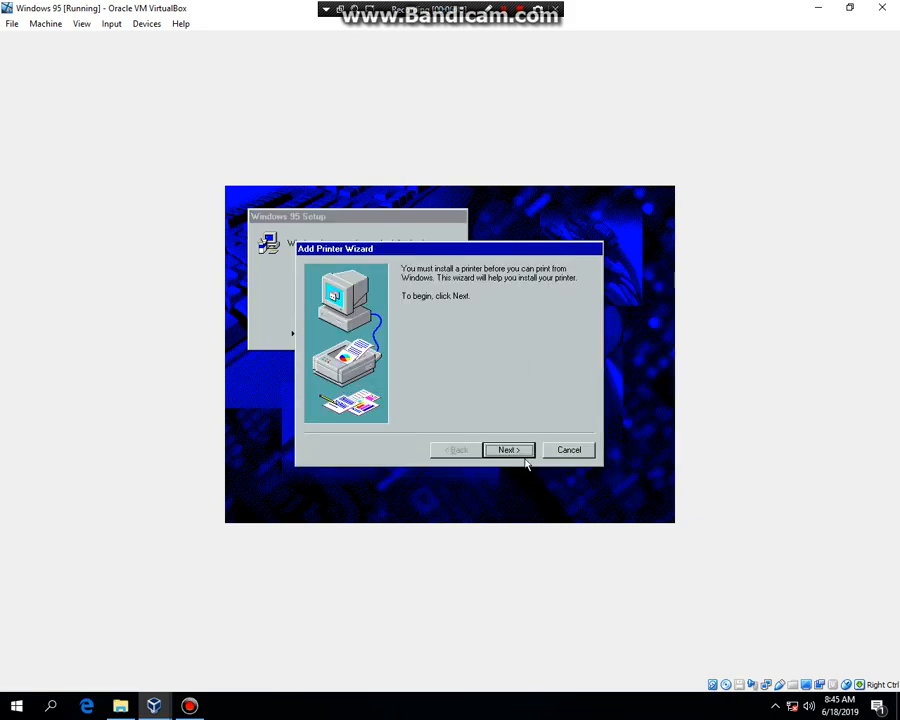
mouse_move(568, 456)
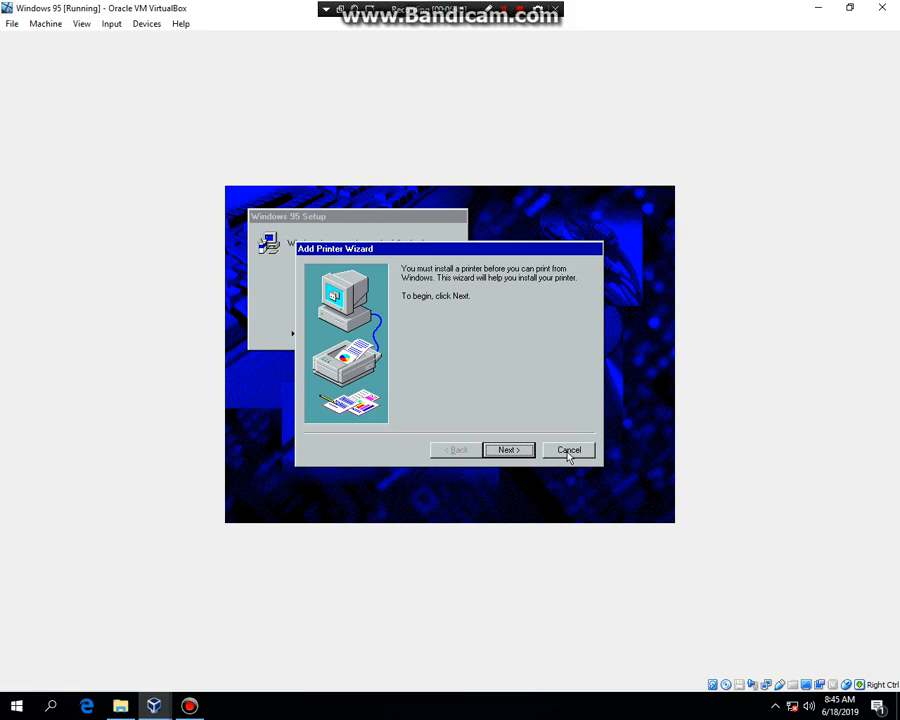
click(568, 448)
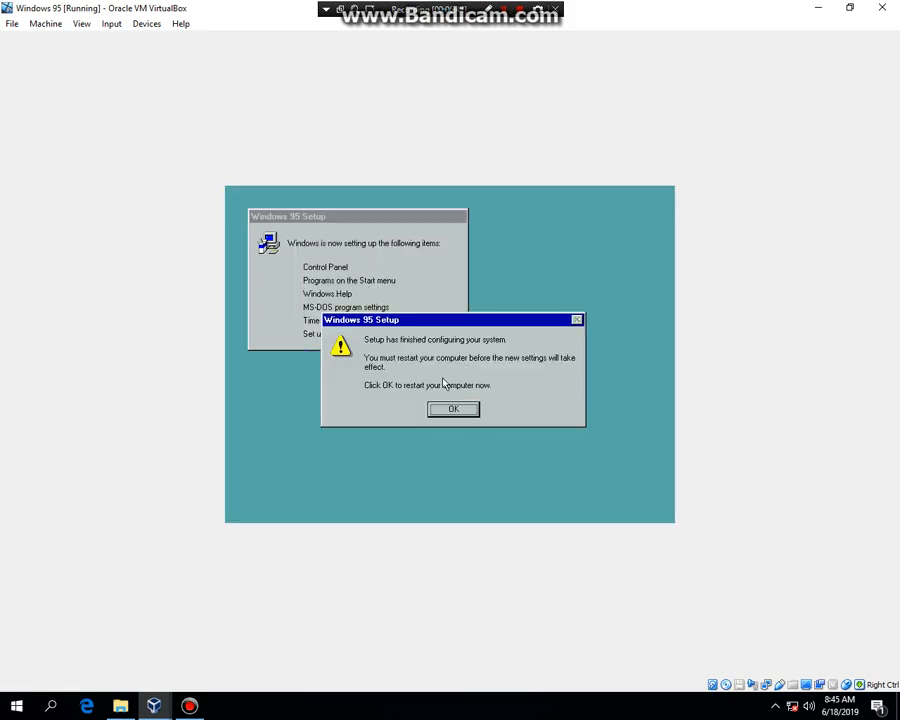
mouse_move(440, 418)
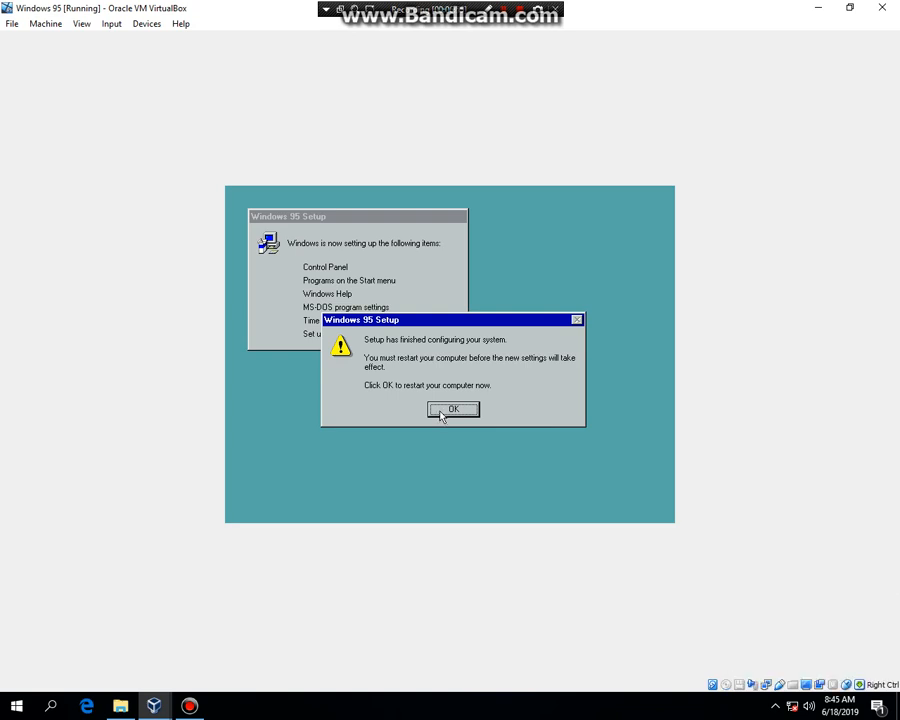
click(452, 408)
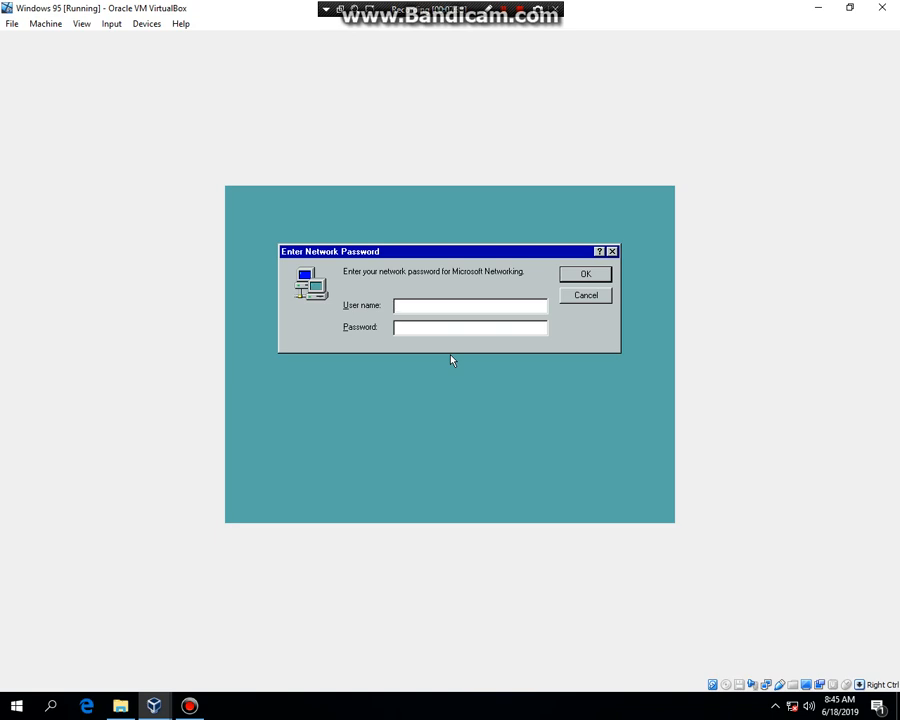
Log on with user name 'Ruben' and accept a blank Windows password
text(Rub)
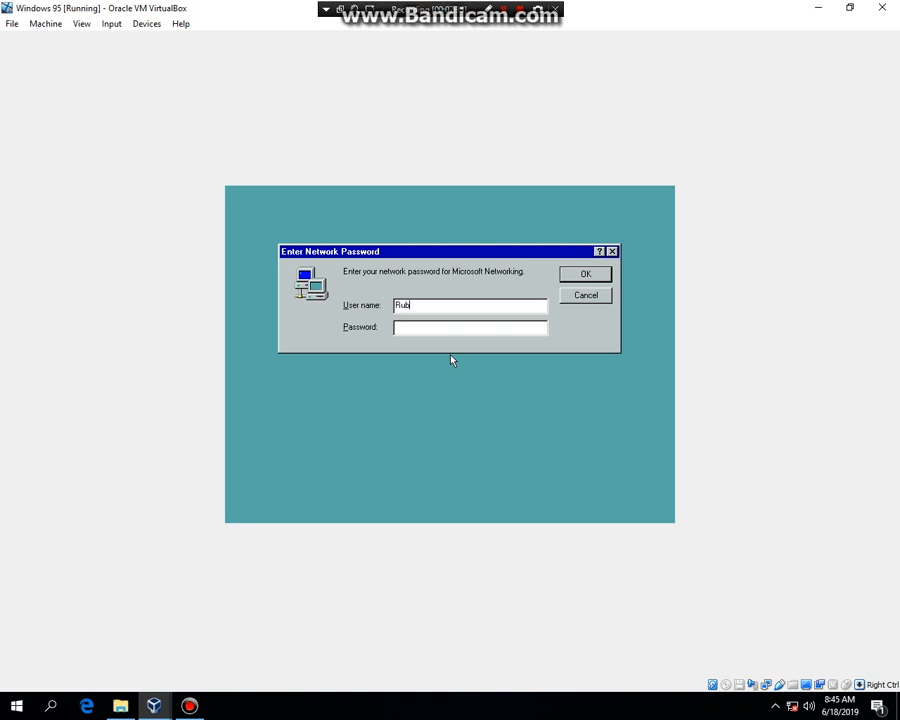
text(en)
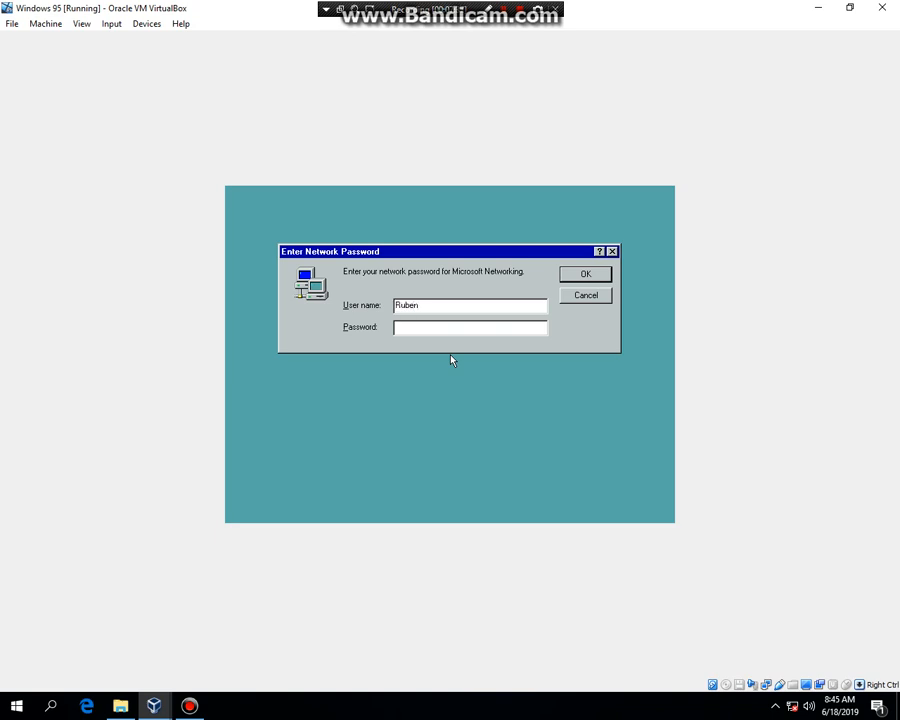
click(584, 274)
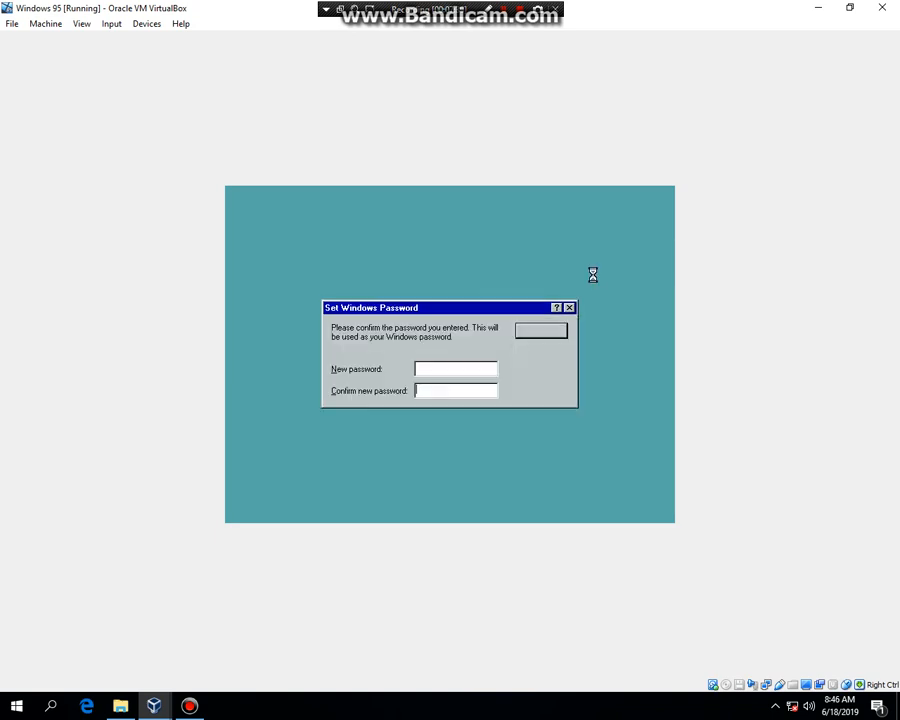
click(542, 330)
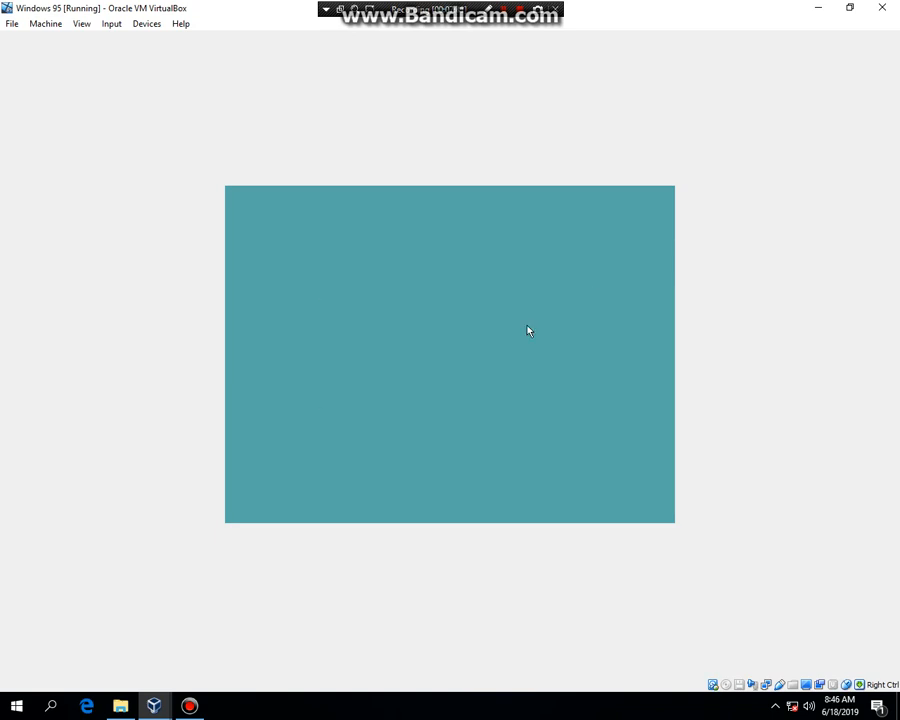
mouse_move(488, 328)
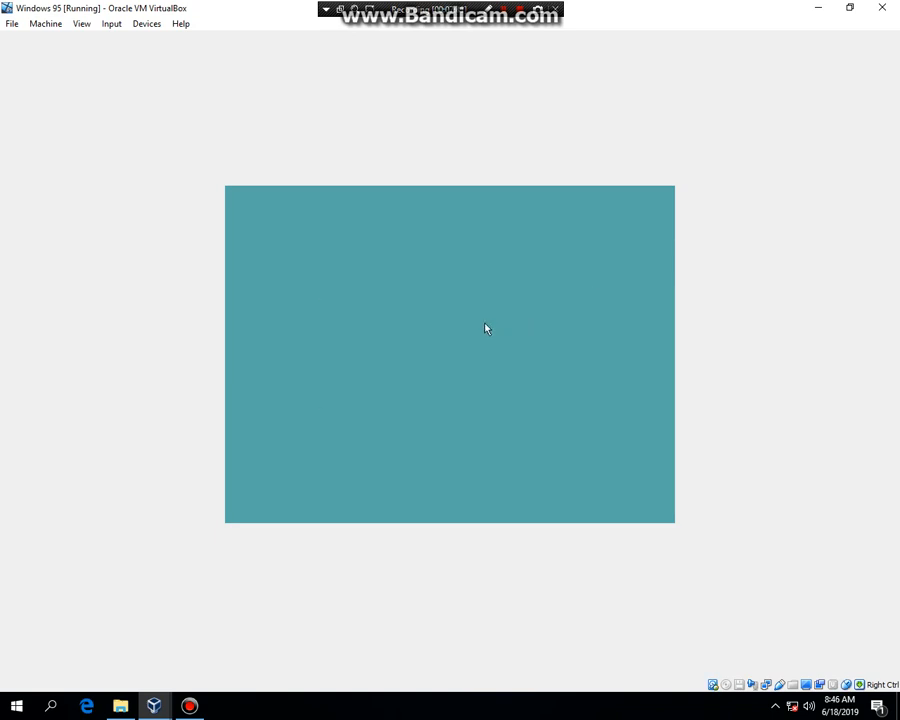
mouse_move(420, 330)
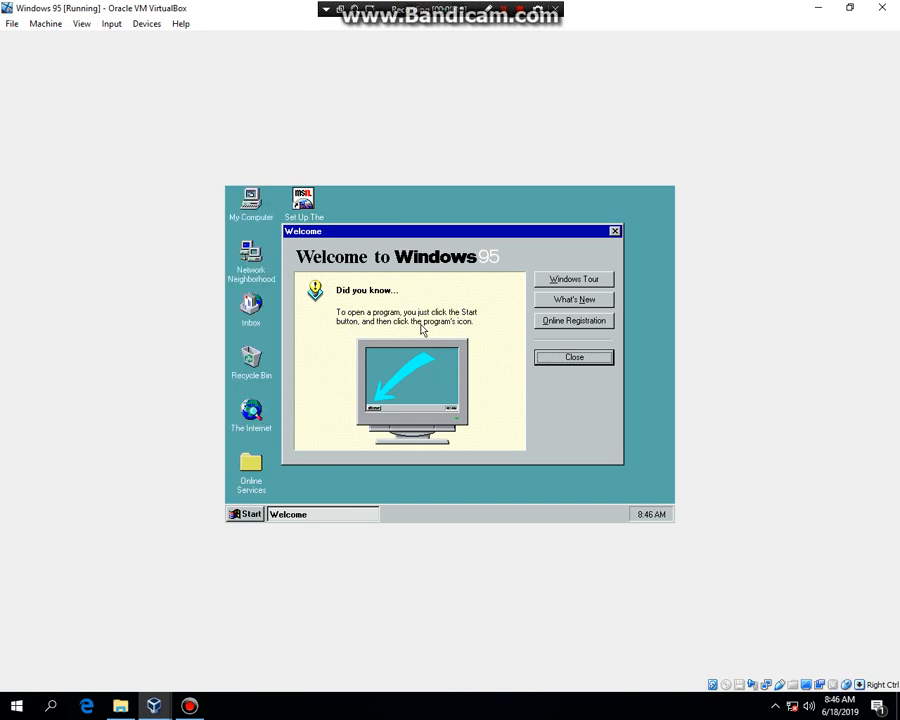
Close the Welcome to Windows 95 window to clear the desktop
click(572, 356)
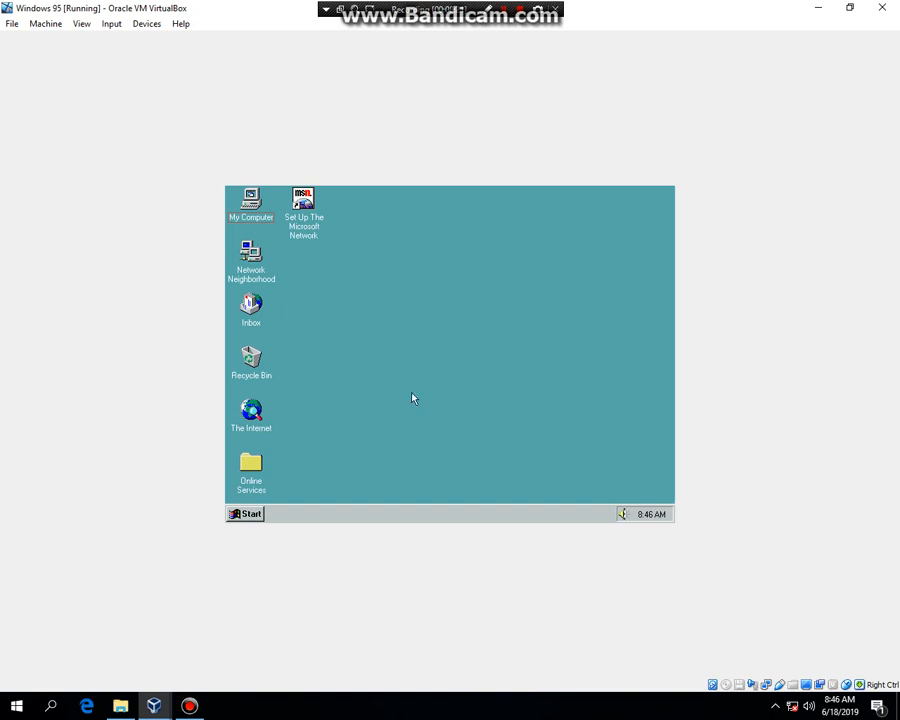
mouse_move(420, 396)
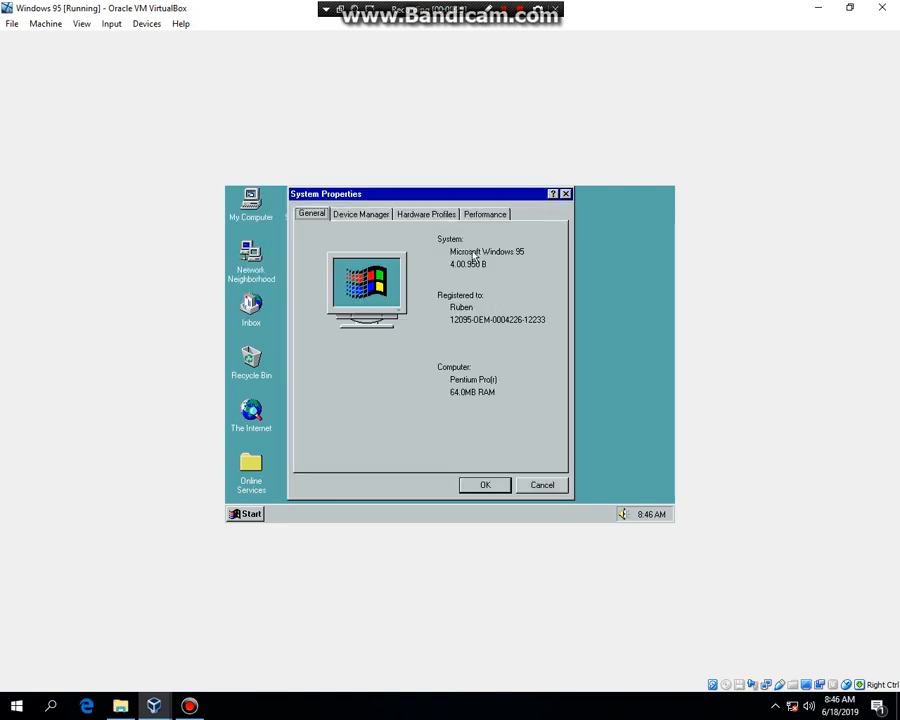
mouse_move(452, 276)
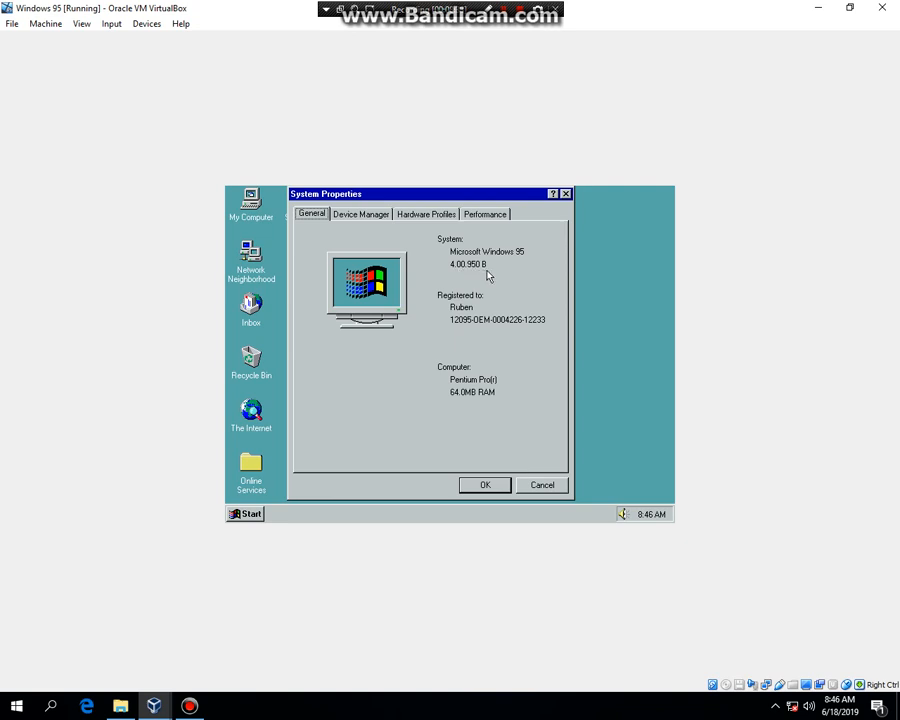
mouse_move(492, 348)
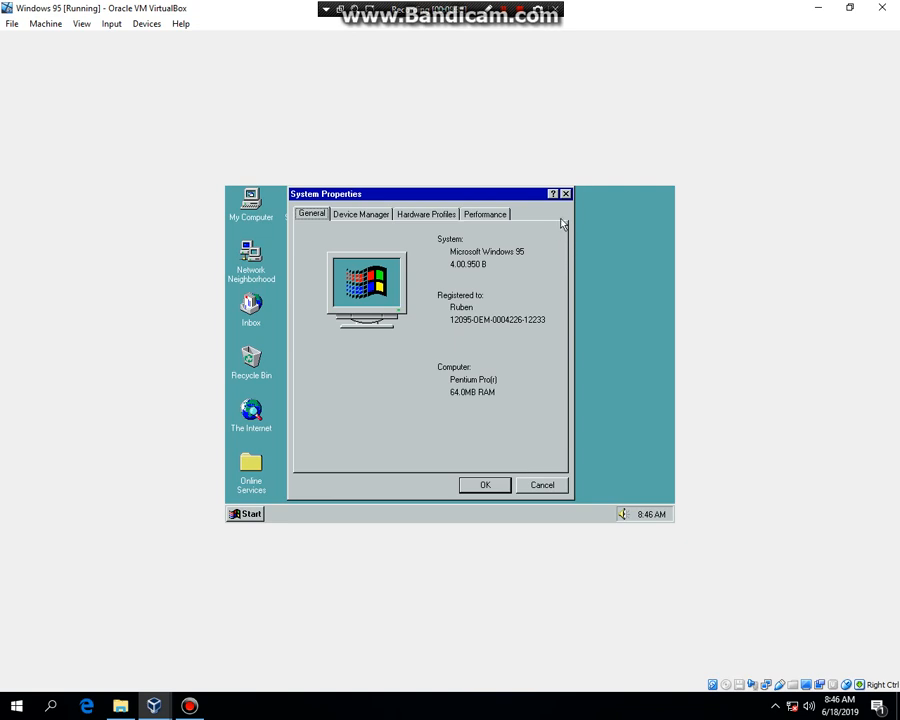
mouse_move(518, 284)
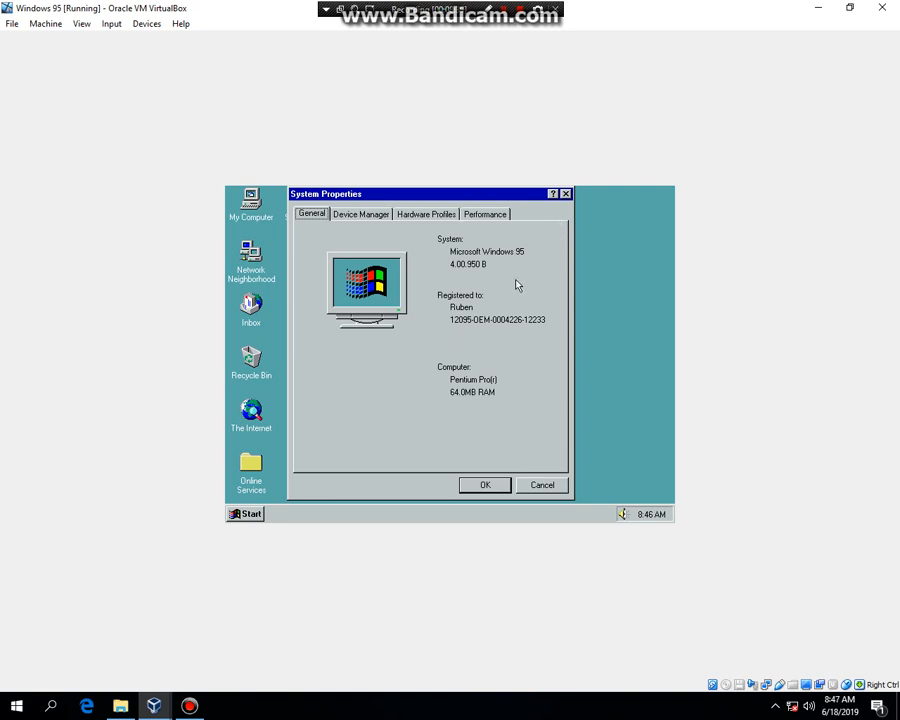
mouse_move(496, 298)
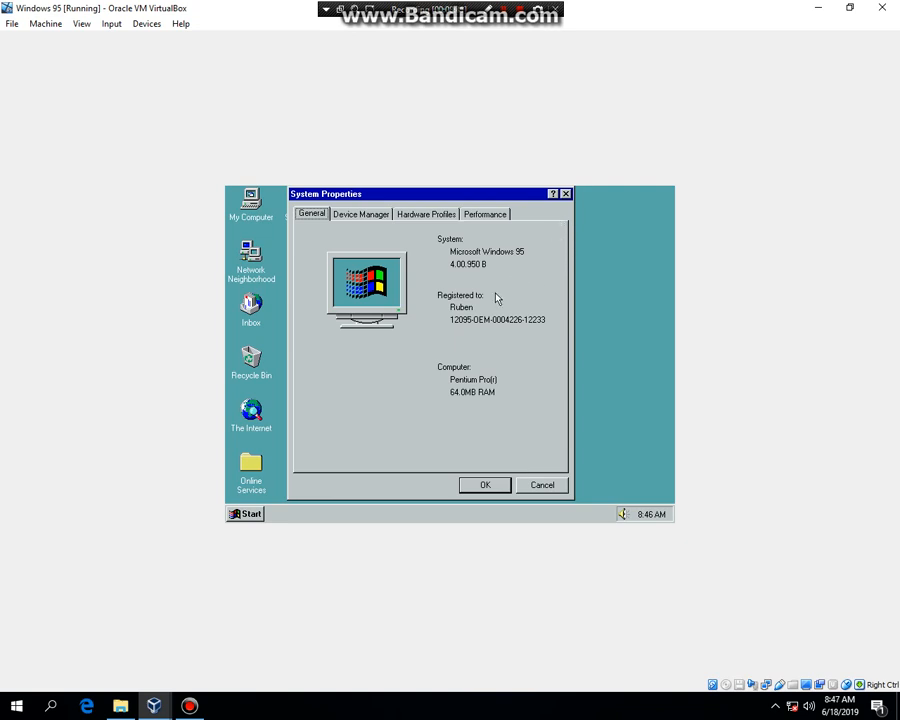
mouse_move(492, 278)
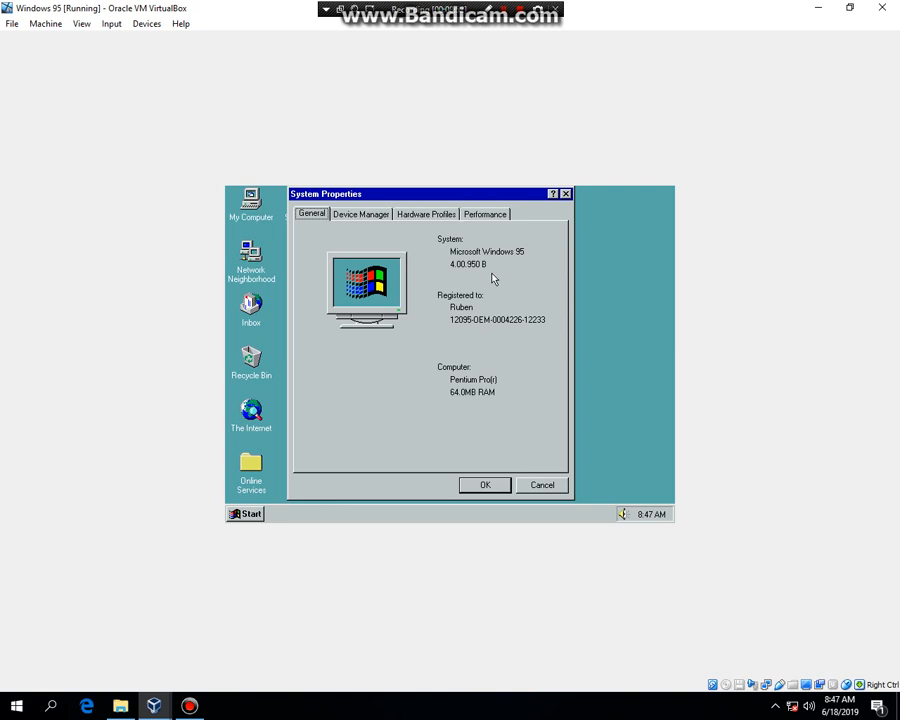
mouse_move(428, 302)
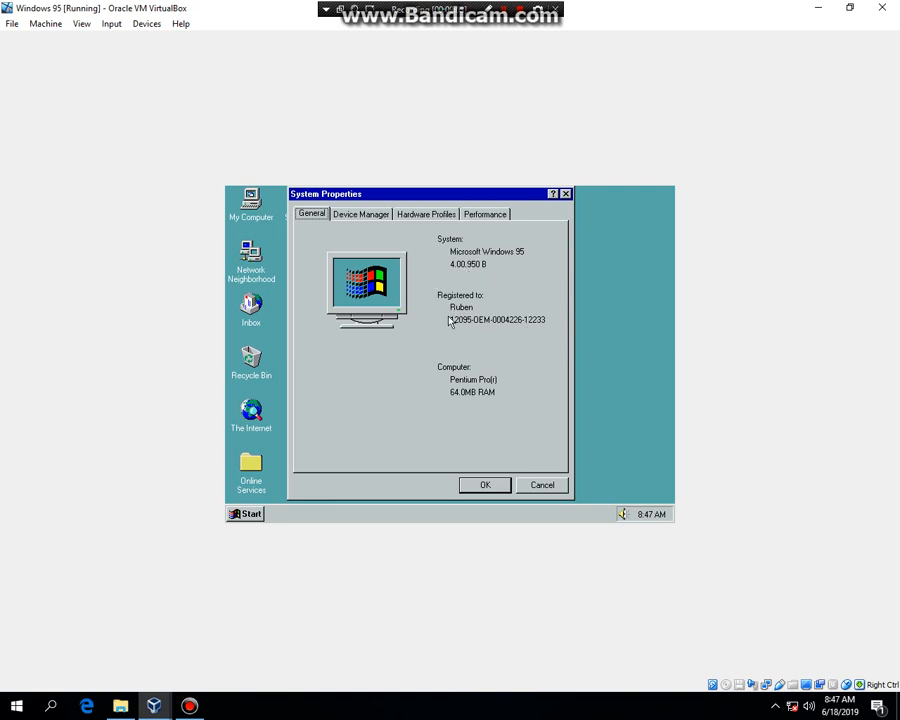
mouse_move(444, 278)
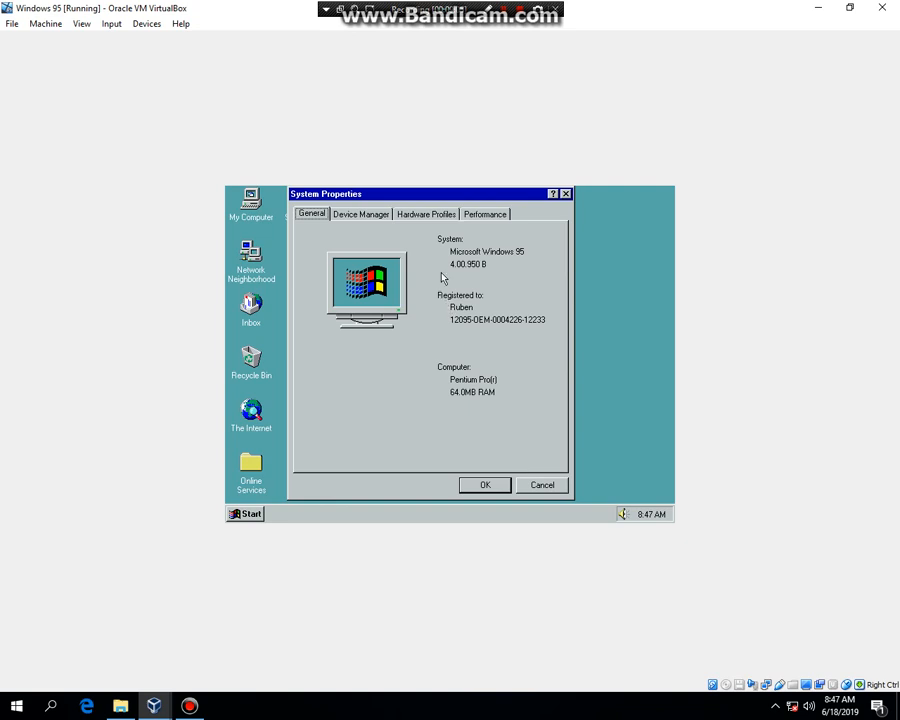